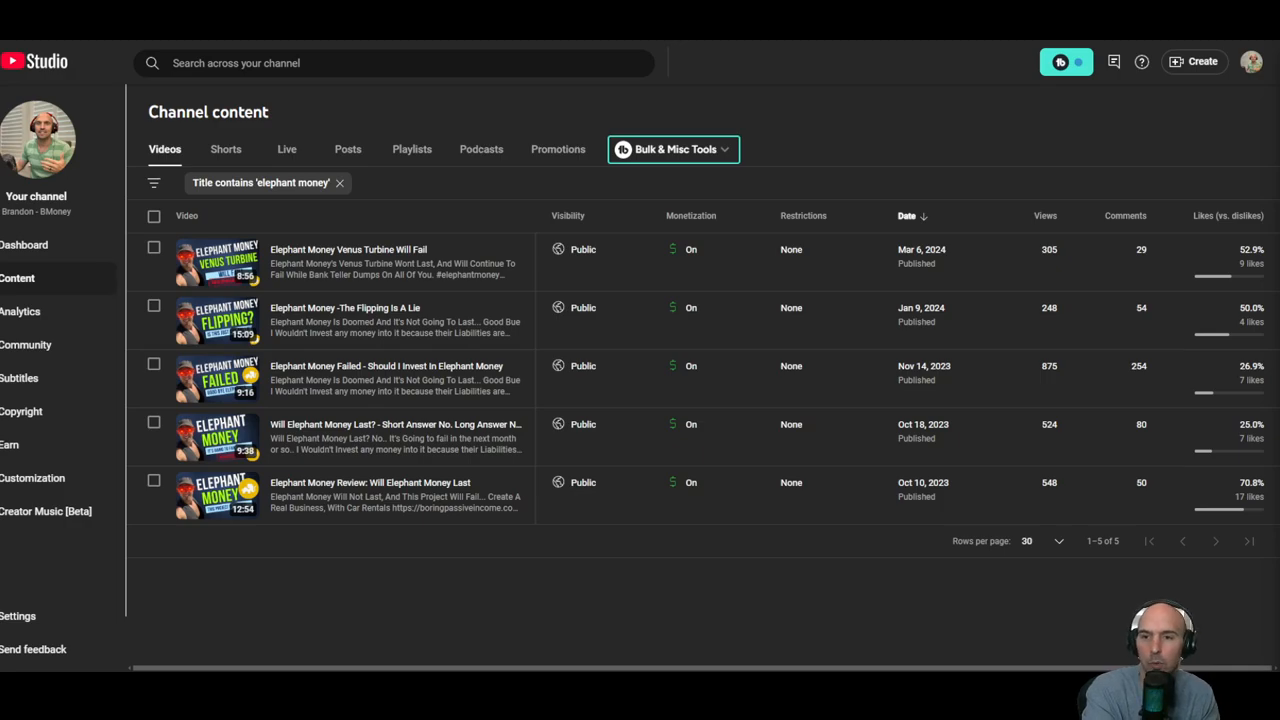
{"action": "mouse_move", "coordinate": [908, 124]}
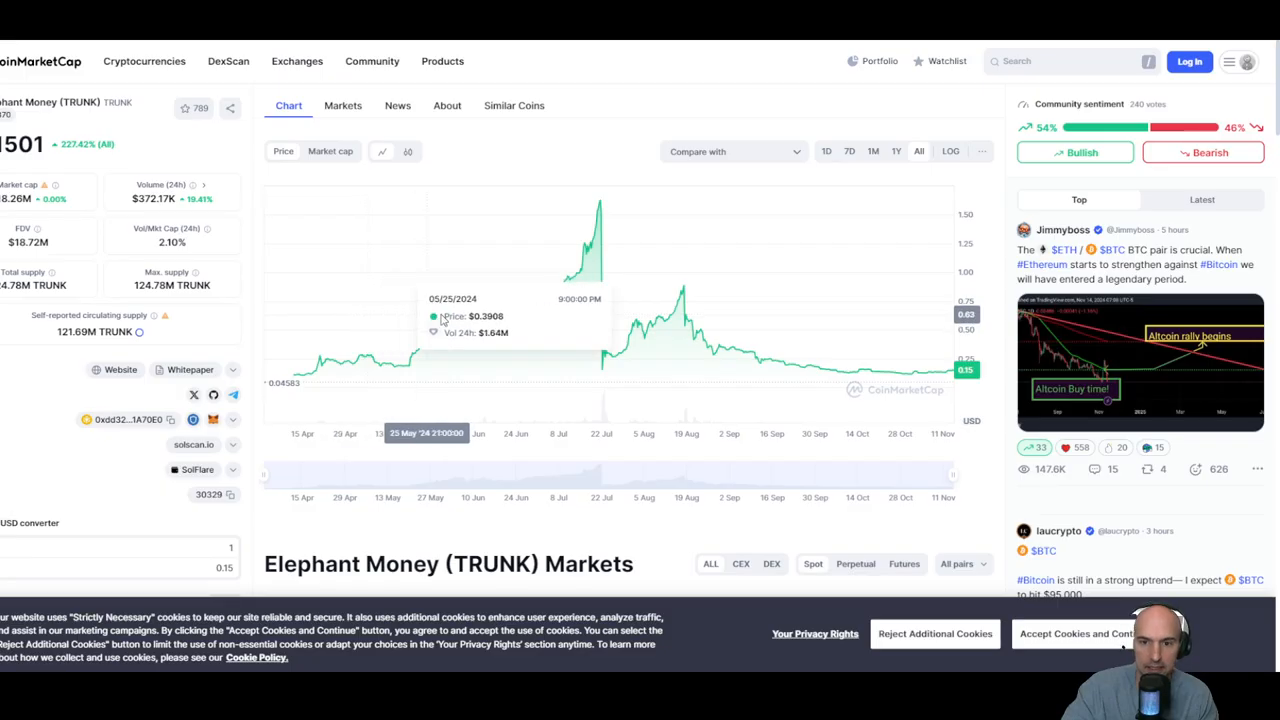
{"action": "mouse_move", "coordinate": [660, 312]}
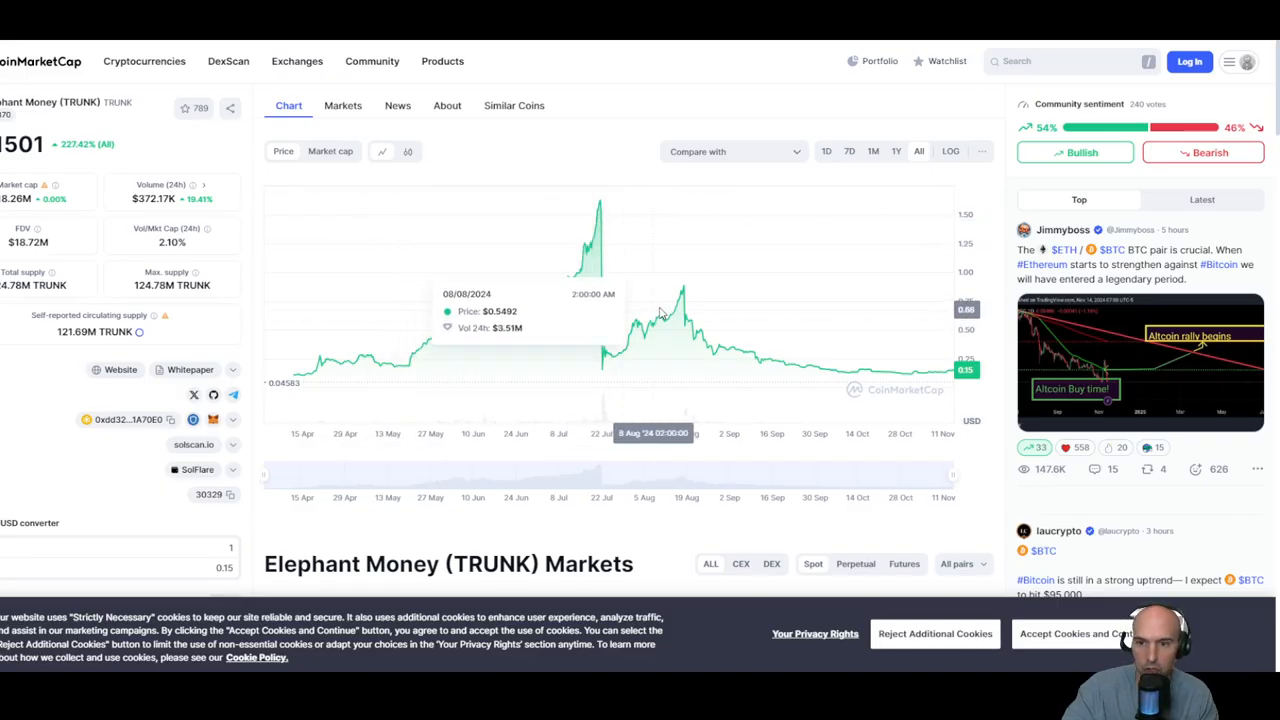
{"action": "mouse_move", "coordinate": [456, 378]}
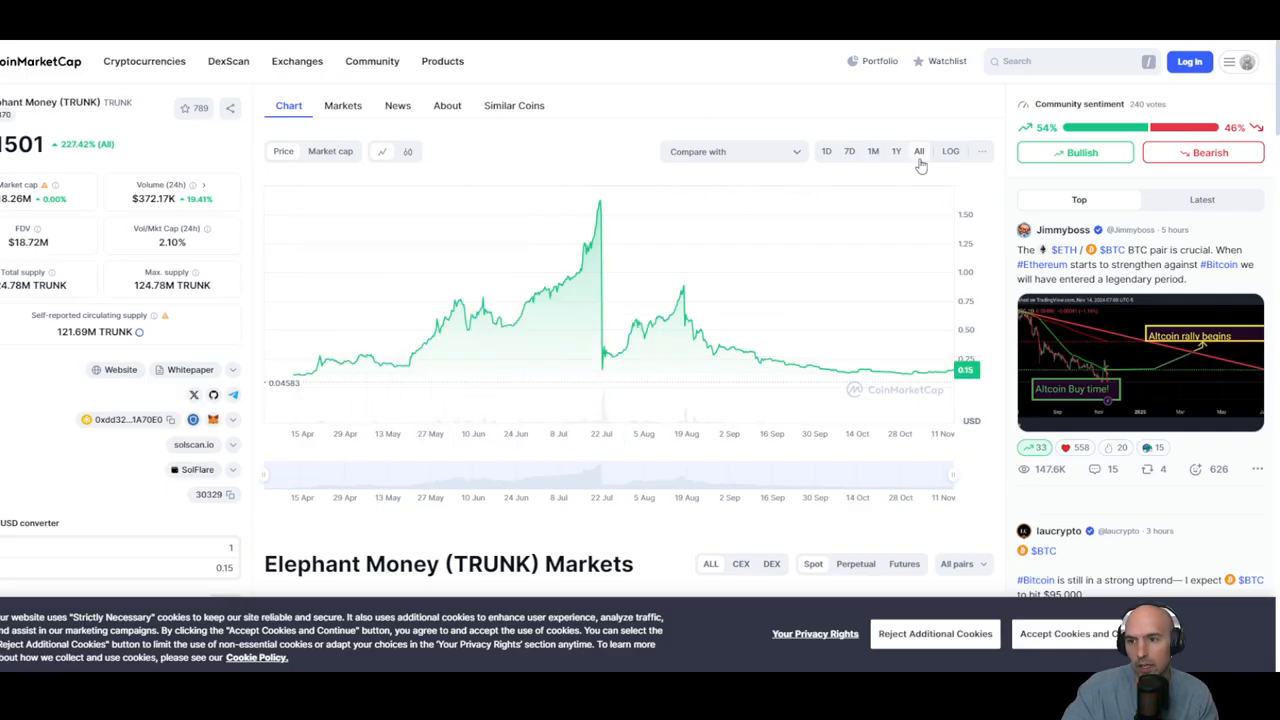
{"action": "mouse_move", "coordinate": [678, 240]}
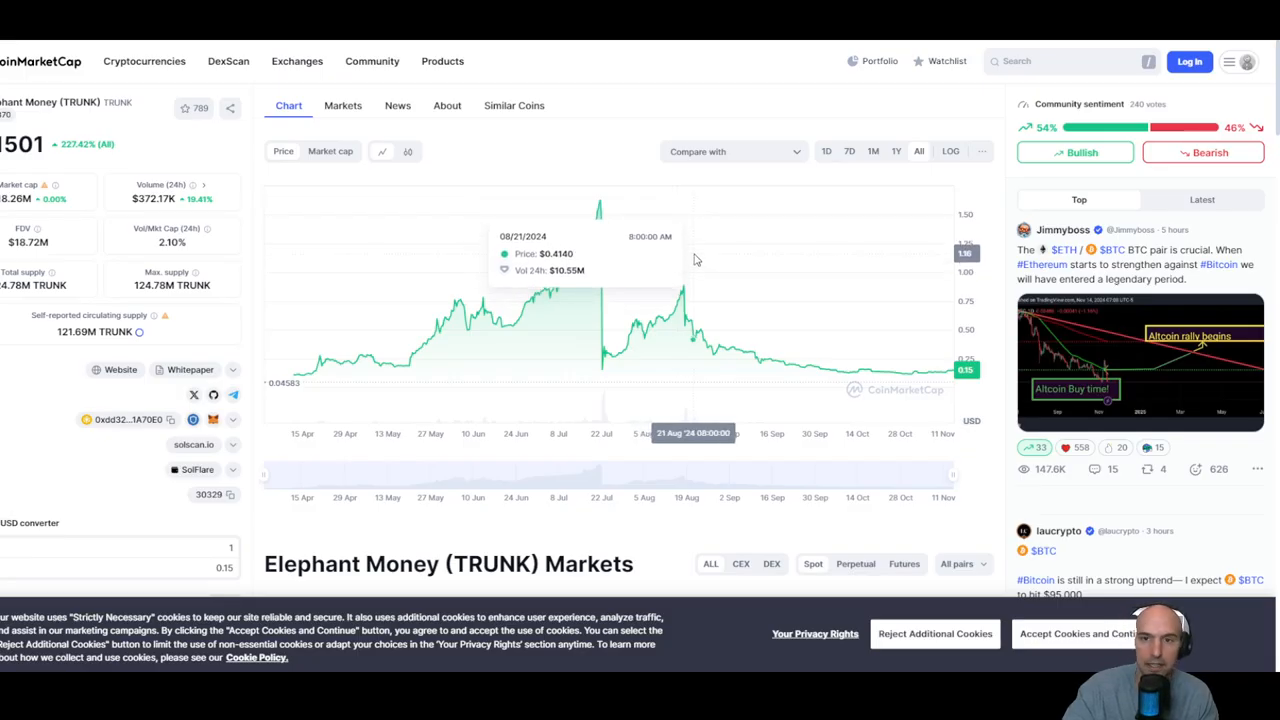
{"action": "mouse_move", "coordinate": [744, 98]}
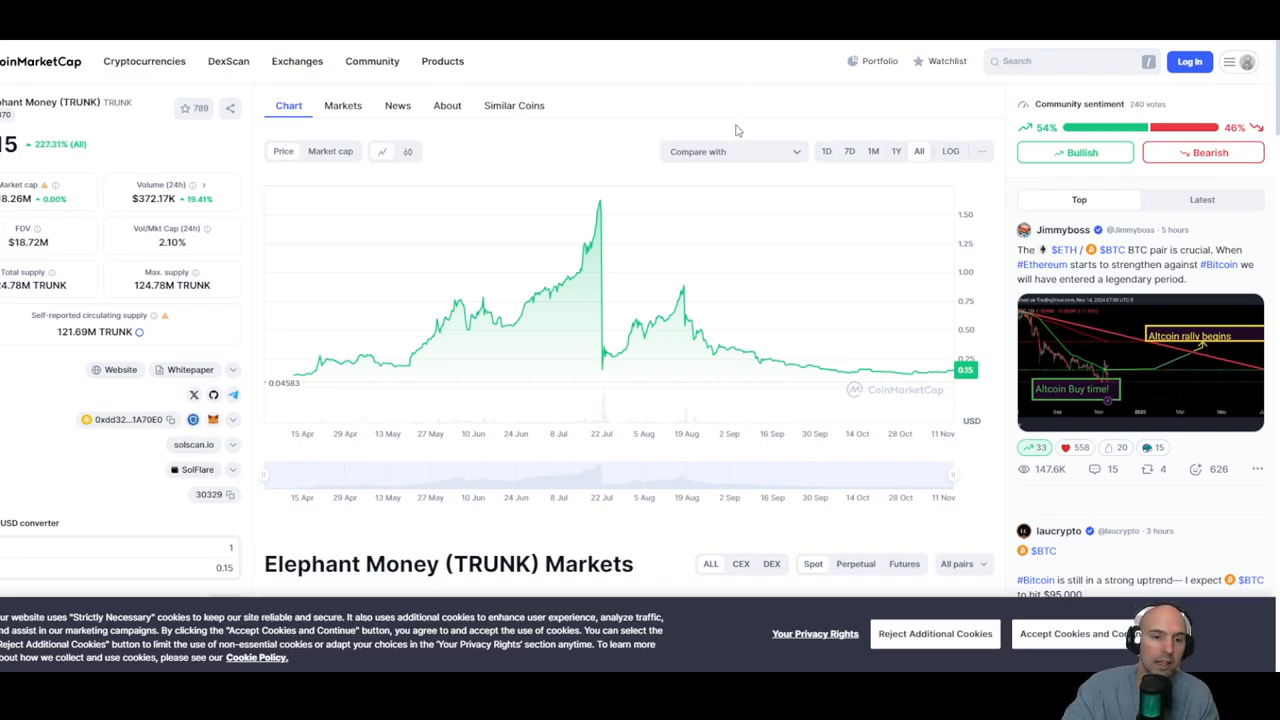
{"action": "mouse_move", "coordinate": [290, 284]}
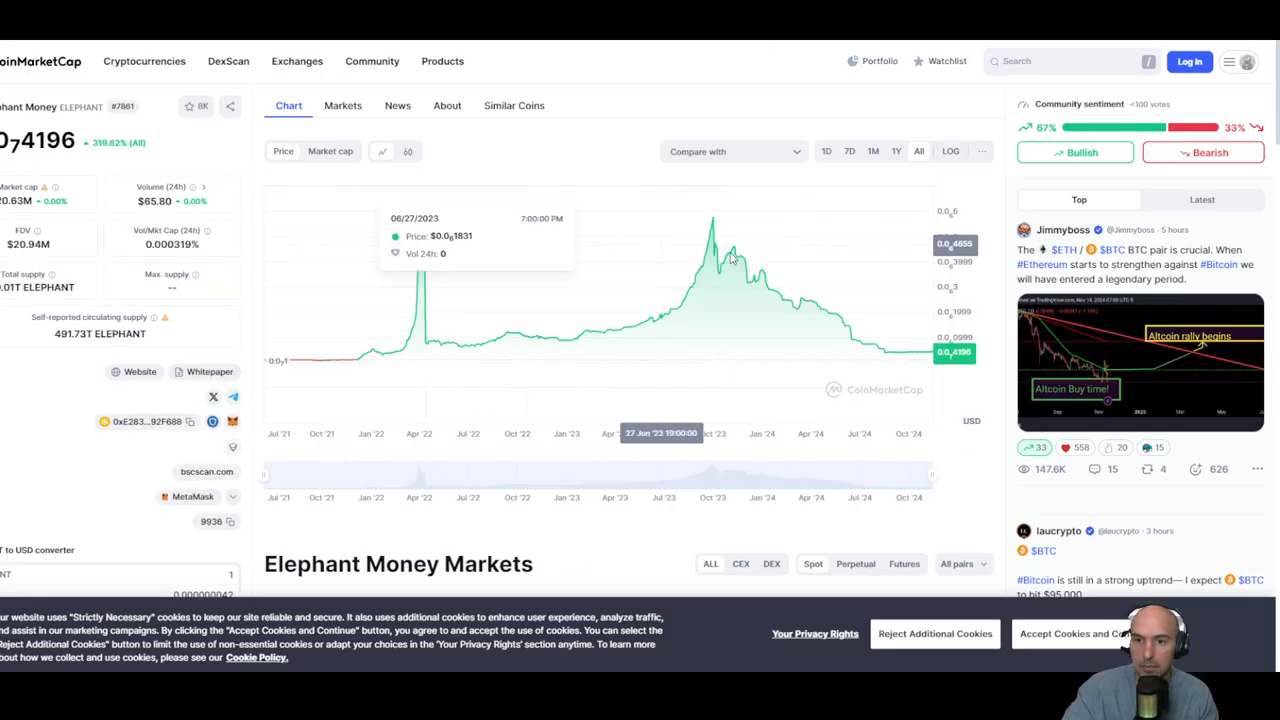
{"action": "mouse_move", "coordinate": [408, 234]}
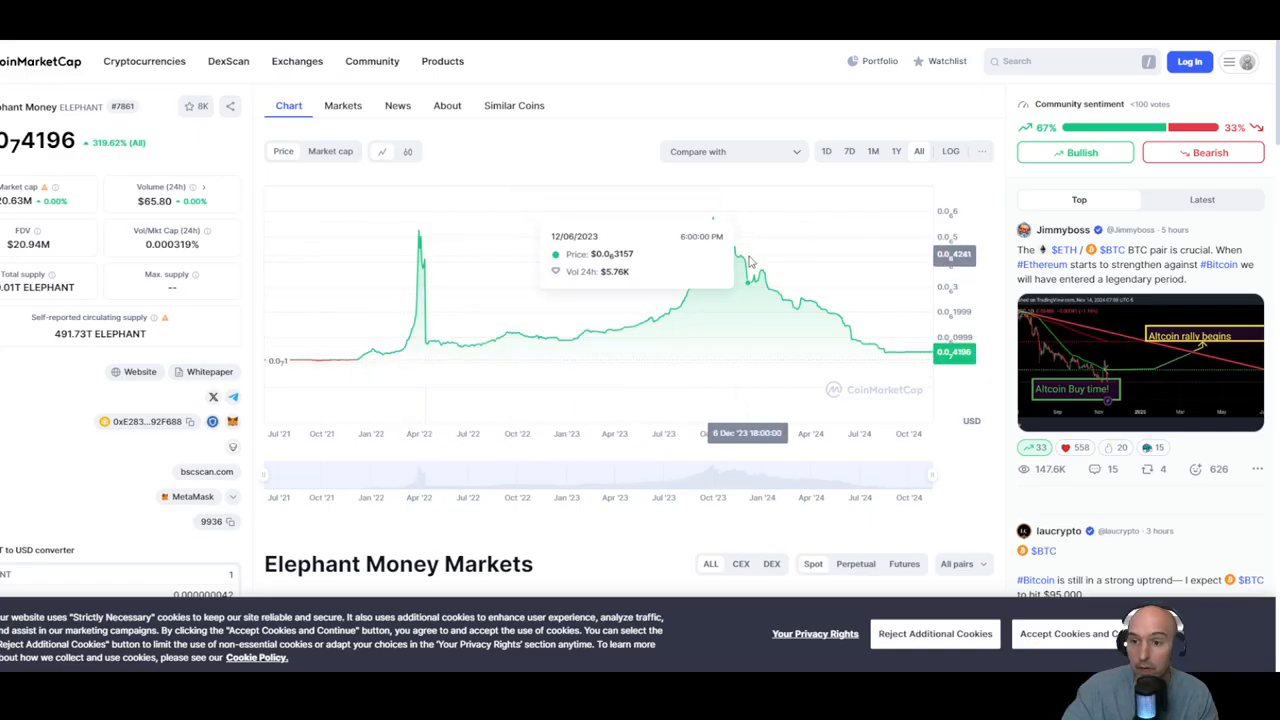
{"action": "mouse_move", "coordinate": [556, 230]}
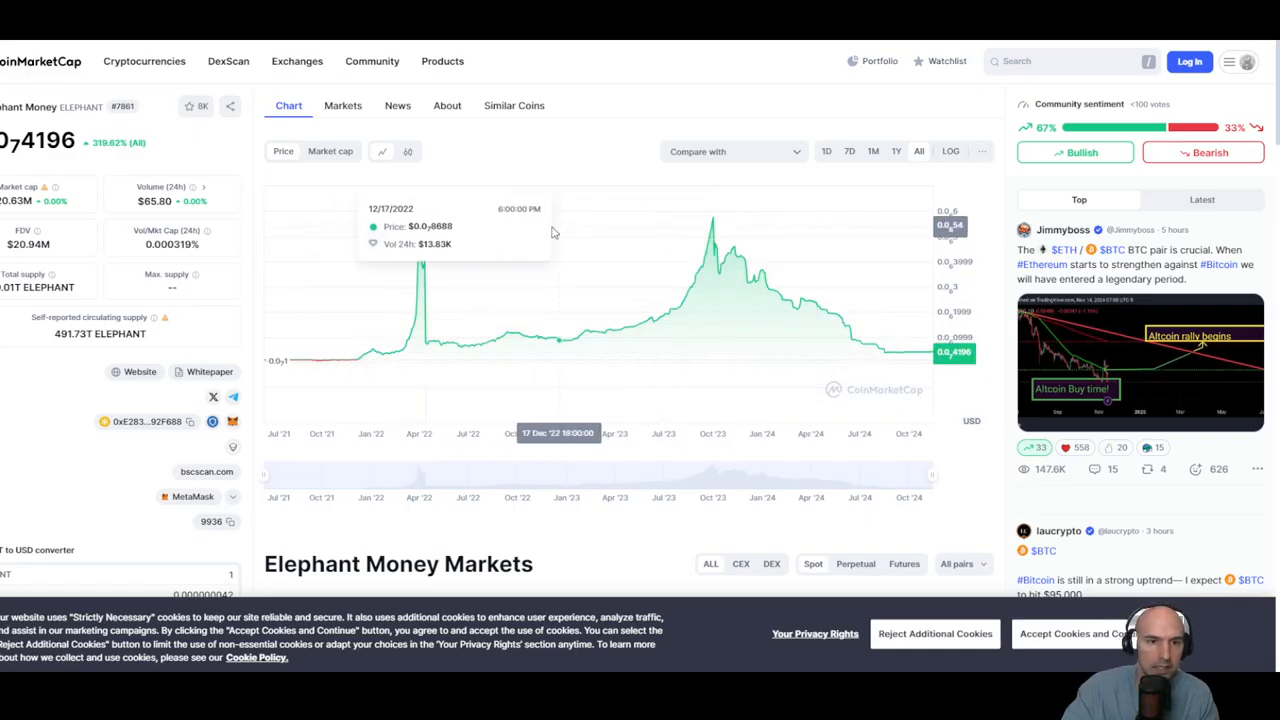
{"action": "mouse_move", "coordinate": [172, 378]}
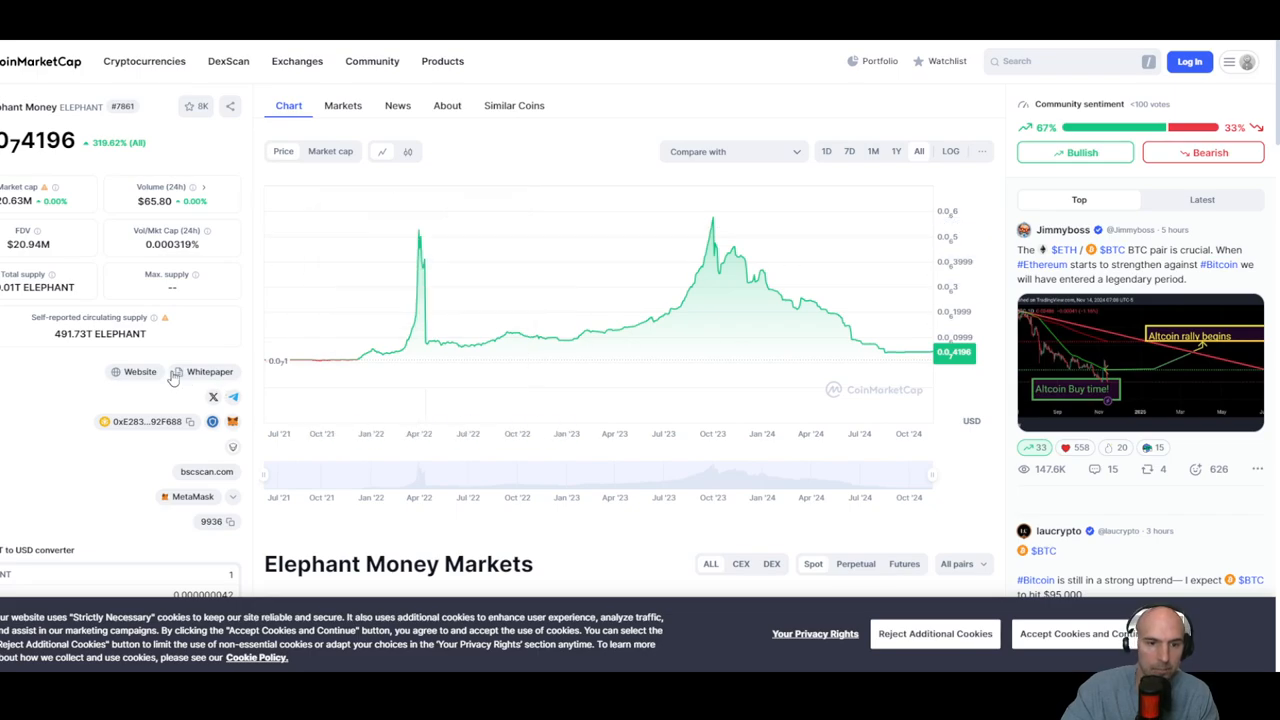
Step: Visit the official Elephant Money site and browse down to the ELEPHANT 42.8M USD market cap panel
{"action": "left_click", "coordinate": [140, 370]}
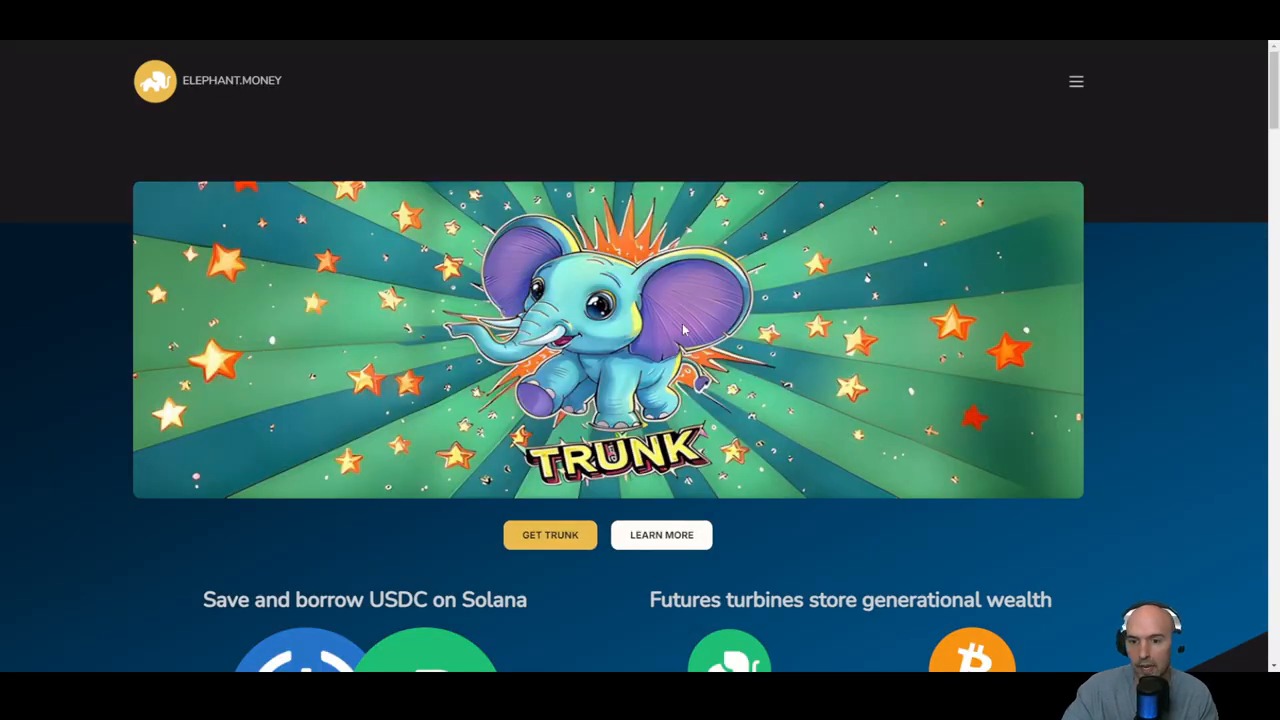
{"action": "scroll", "scroll_direction": "down", "scroll_amount": 3}
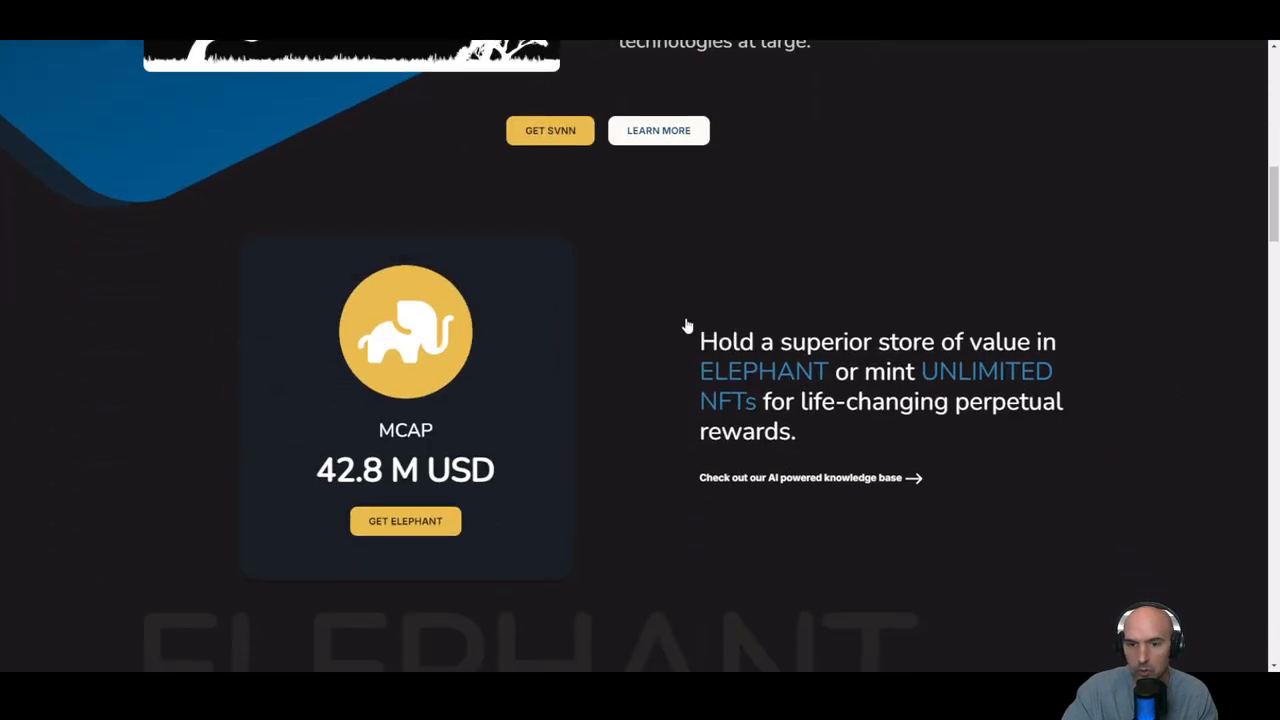
{"action": "scroll", "scroll_direction": "up", "scroll_amount": 3}
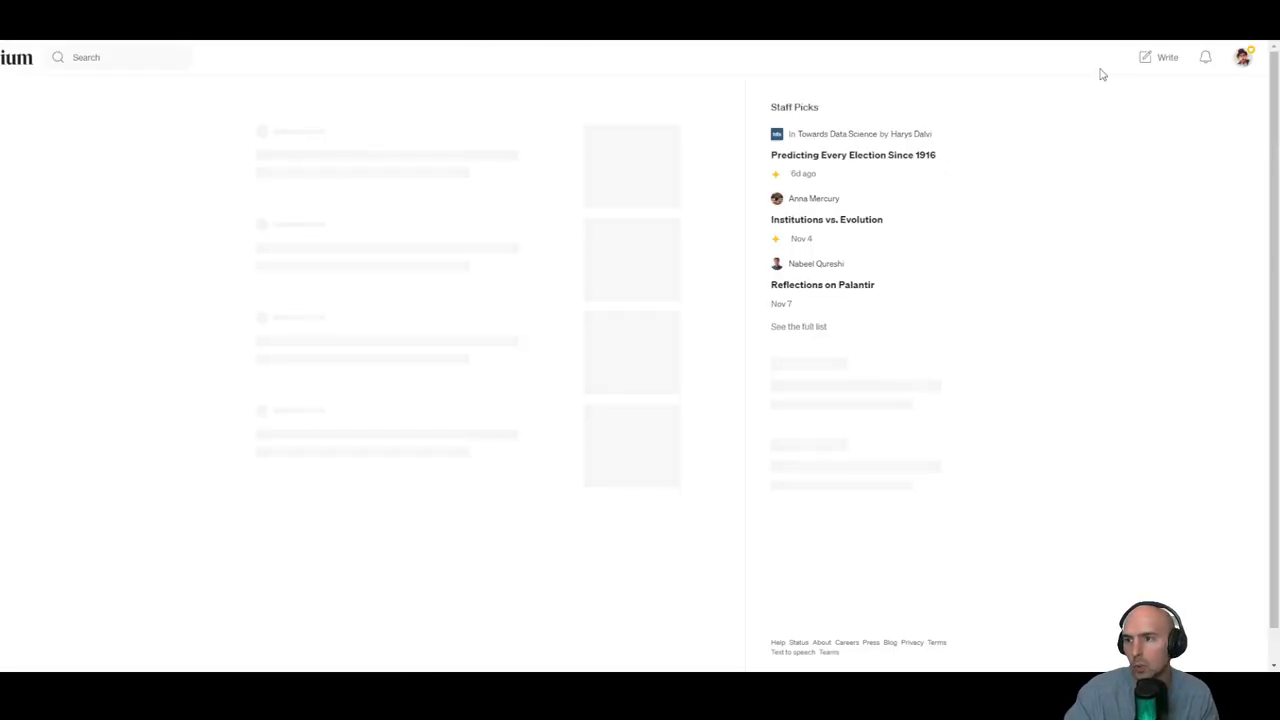
Step: From Medium notifications, reach my scammer-warning response and the Futures v12 to Unlimited 2.0 article it sits on
{"action": "left_click", "coordinate": [1204, 56]}
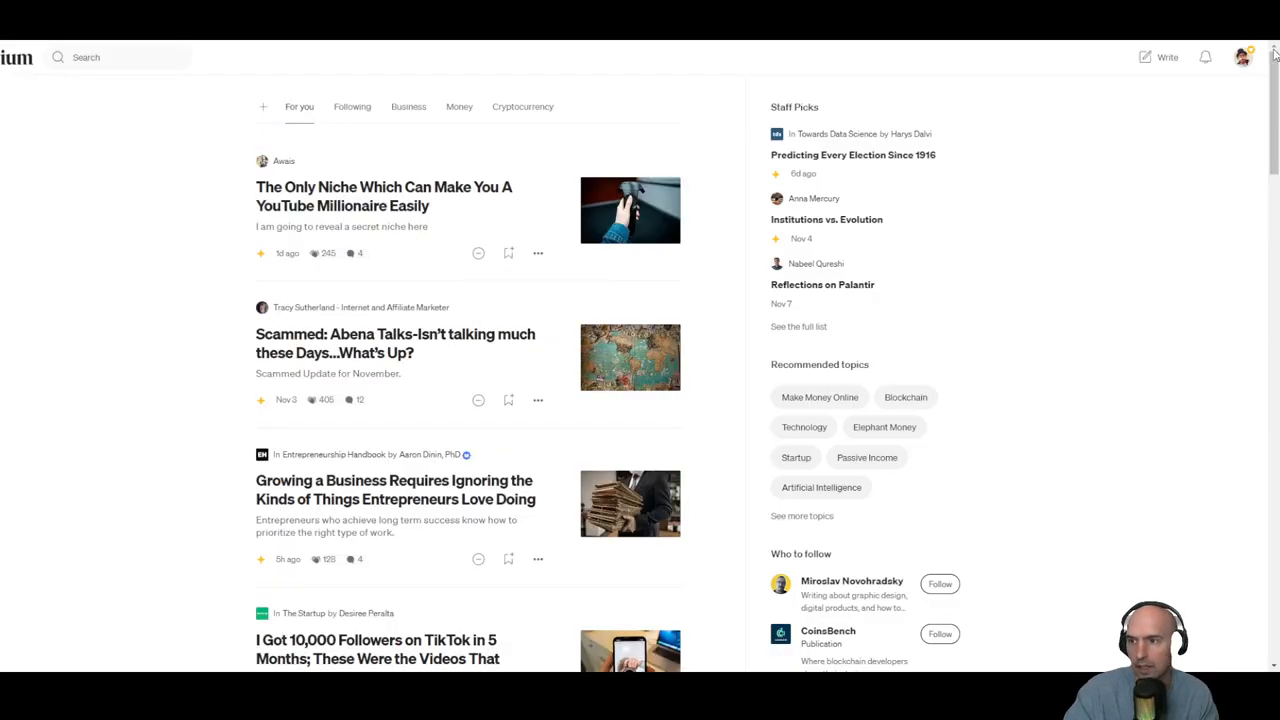
{"action": "left_click", "coordinate": [1204, 56]}
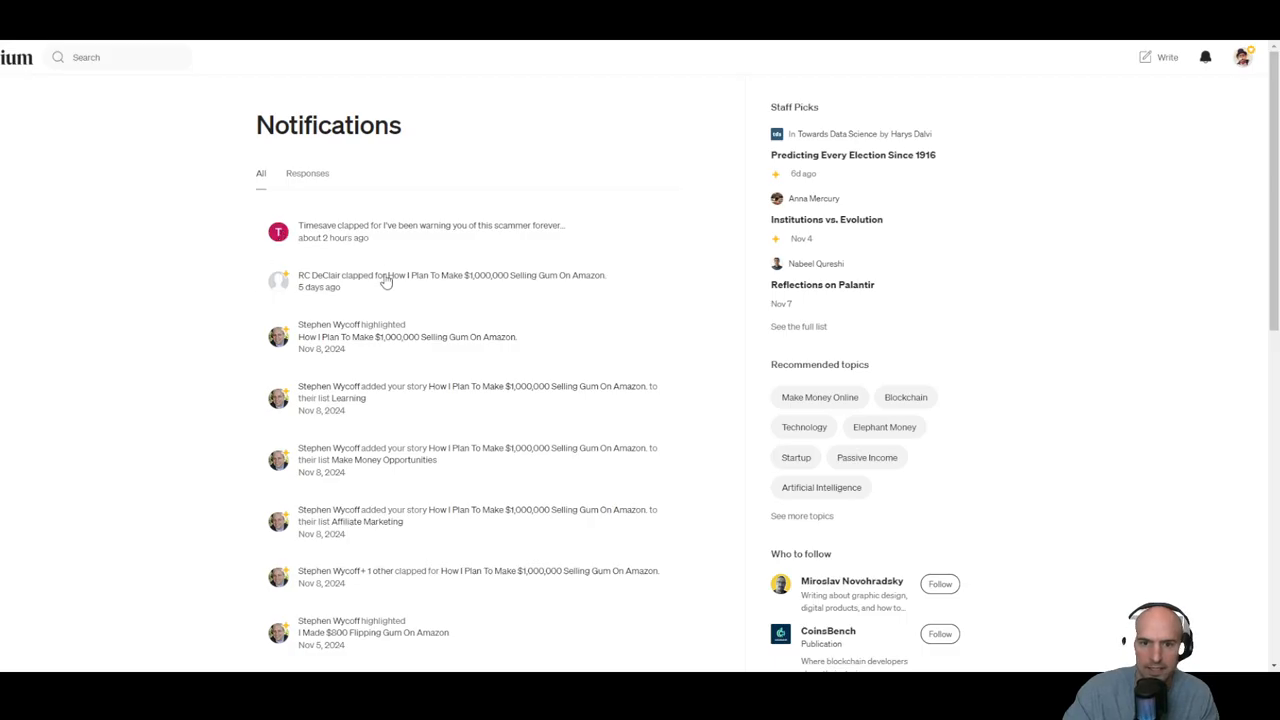
{"action": "left_click", "coordinate": [432, 224]}
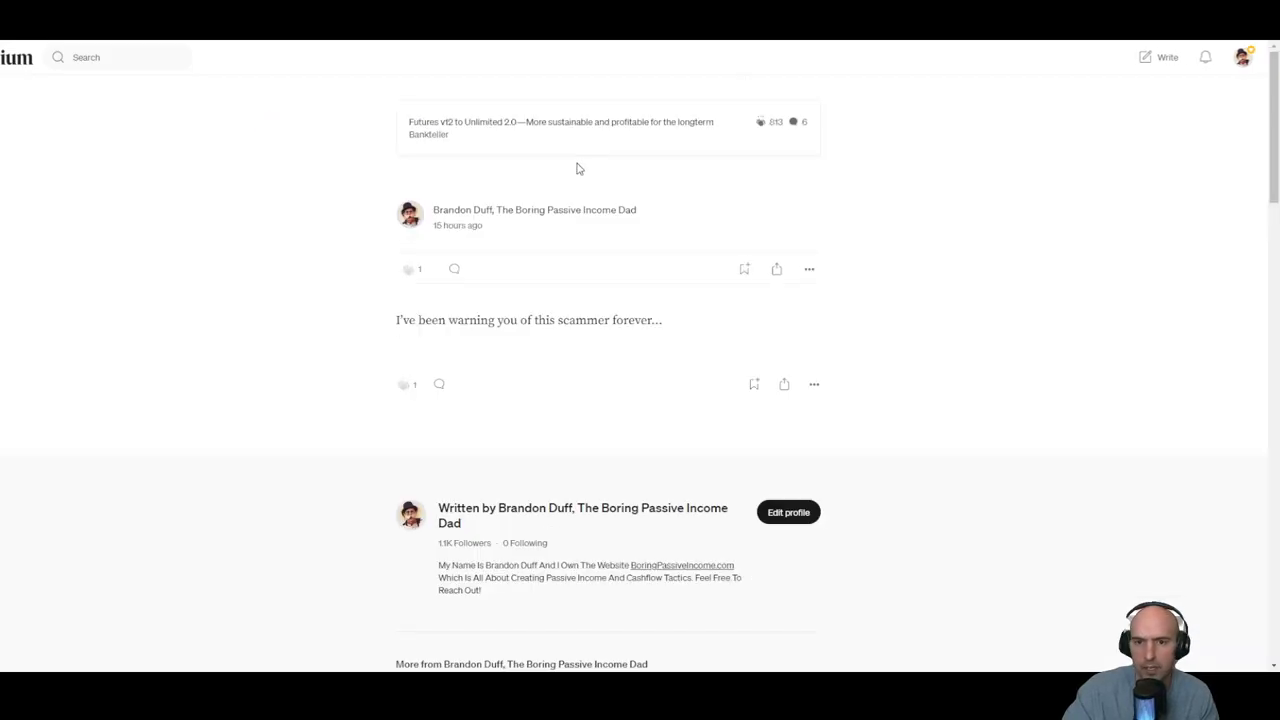
{"action": "left_click", "coordinate": [560, 128]}
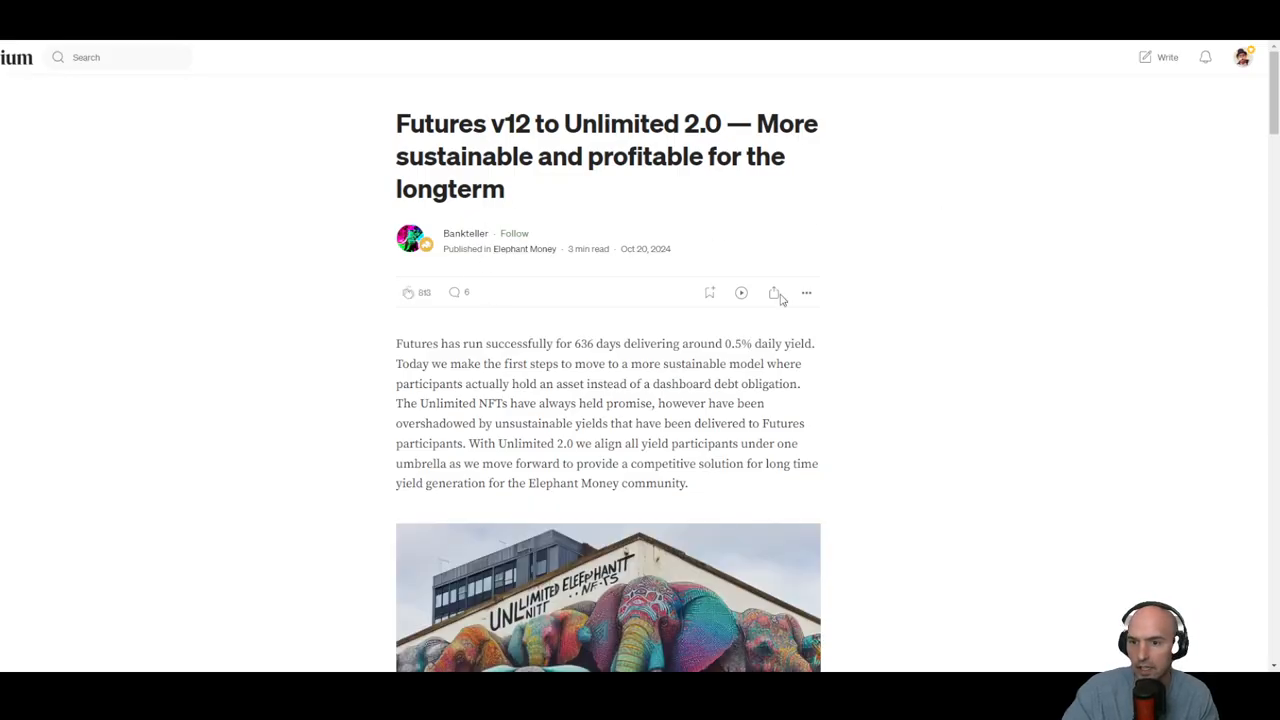
Step: Read through the responses to the Futures v12 to Unlimited 2.0 article, then return to it
{"action": "left_click", "coordinate": [456, 292]}
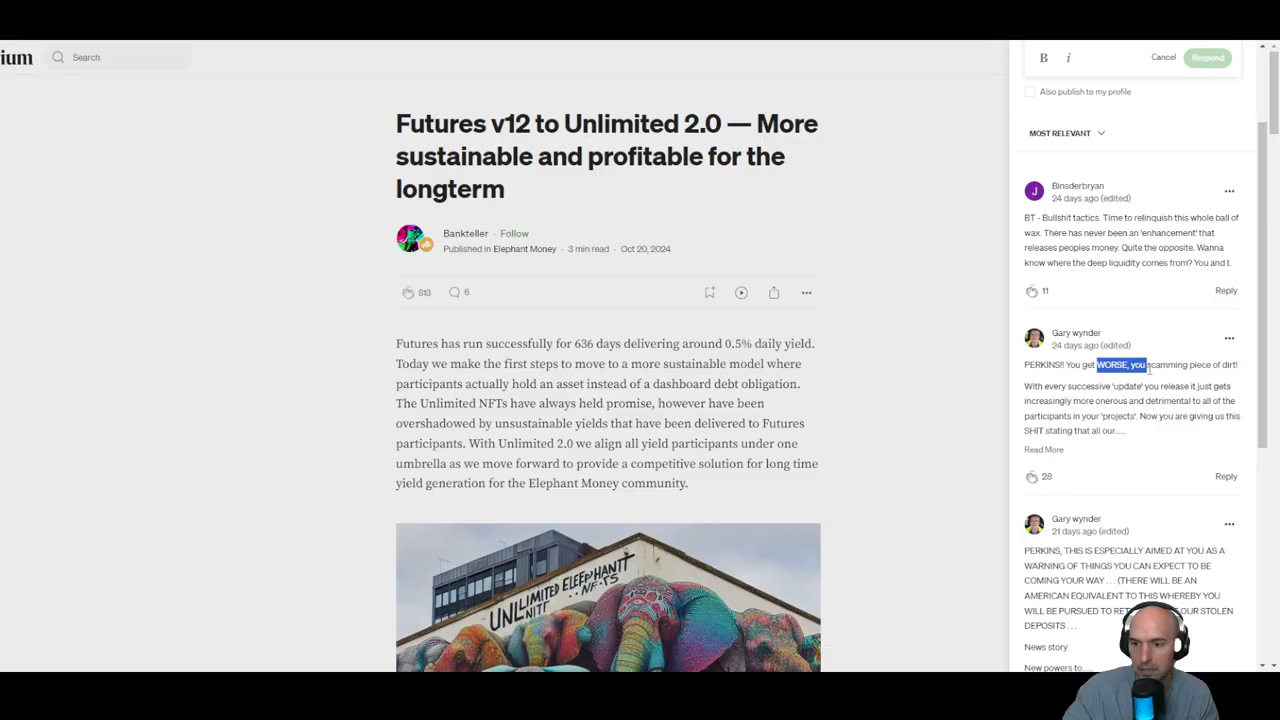
{"action": "scroll", "scroll_direction": "down", "scroll_amount": 3}
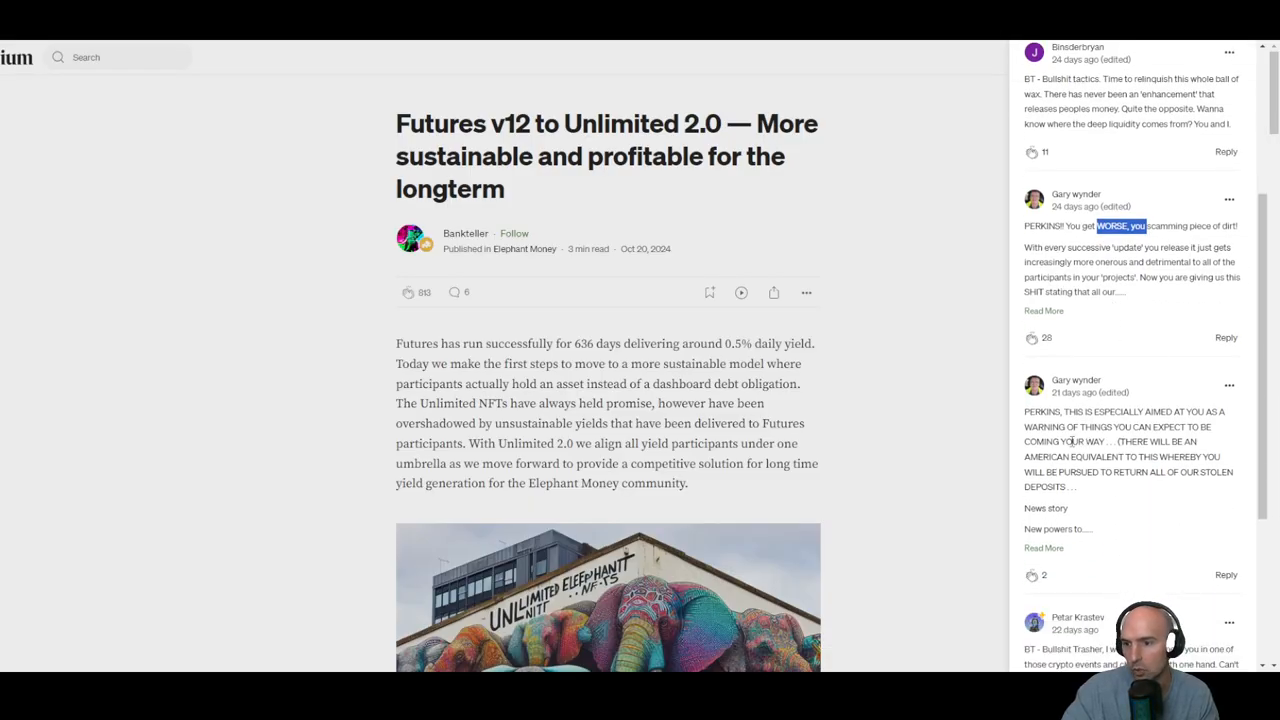
{"action": "scroll", "scroll_direction": "down", "scroll_amount": 3}
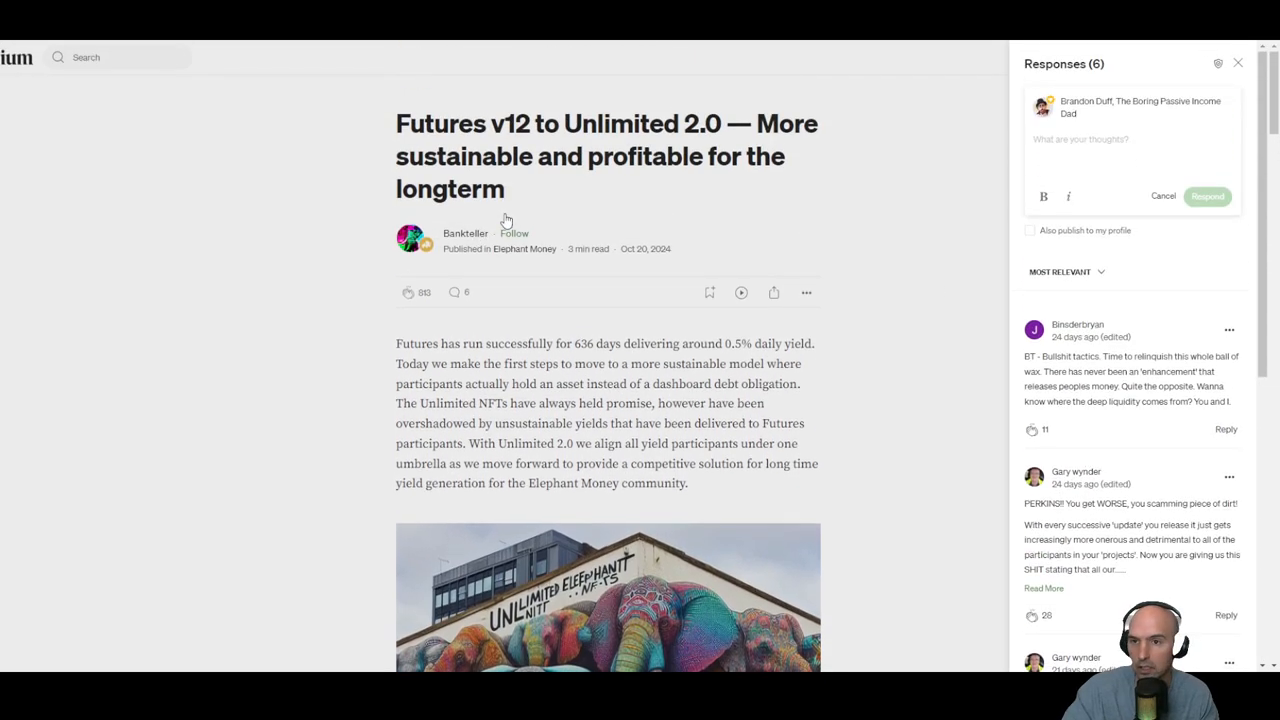
{"action": "mouse_move", "coordinate": [1228, 98]}
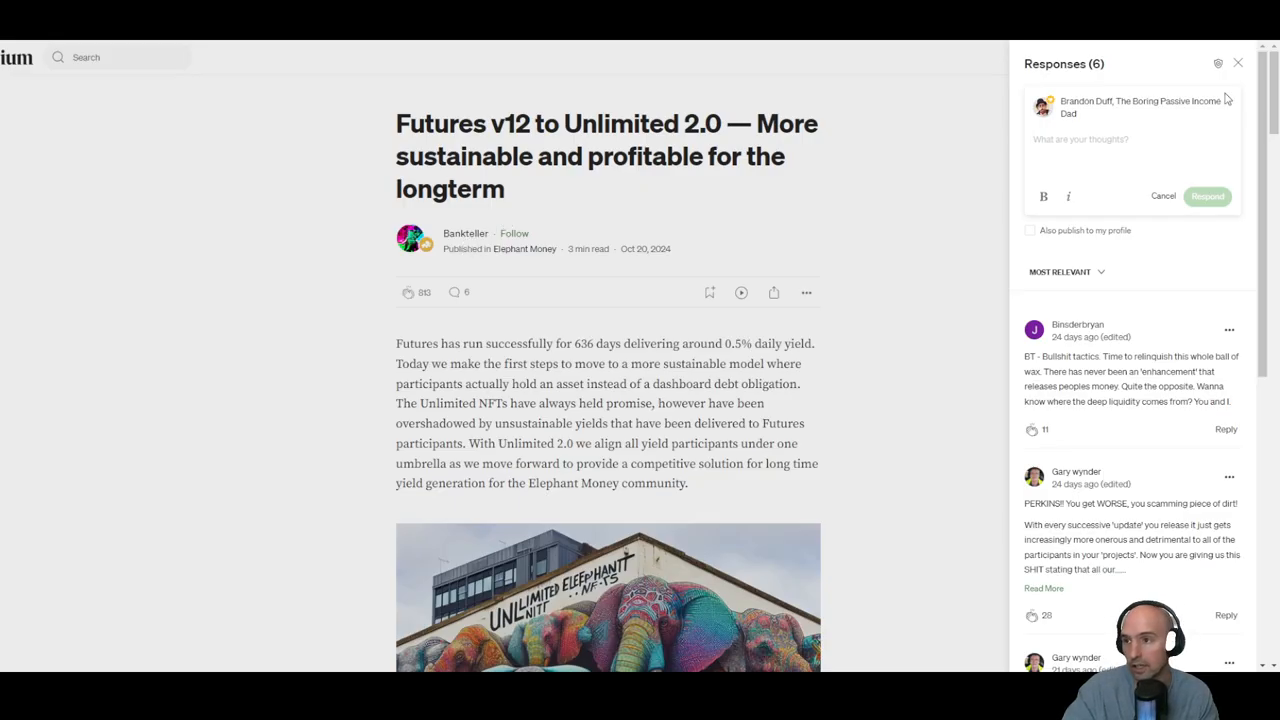
{"action": "left_click", "coordinate": [1238, 62]}
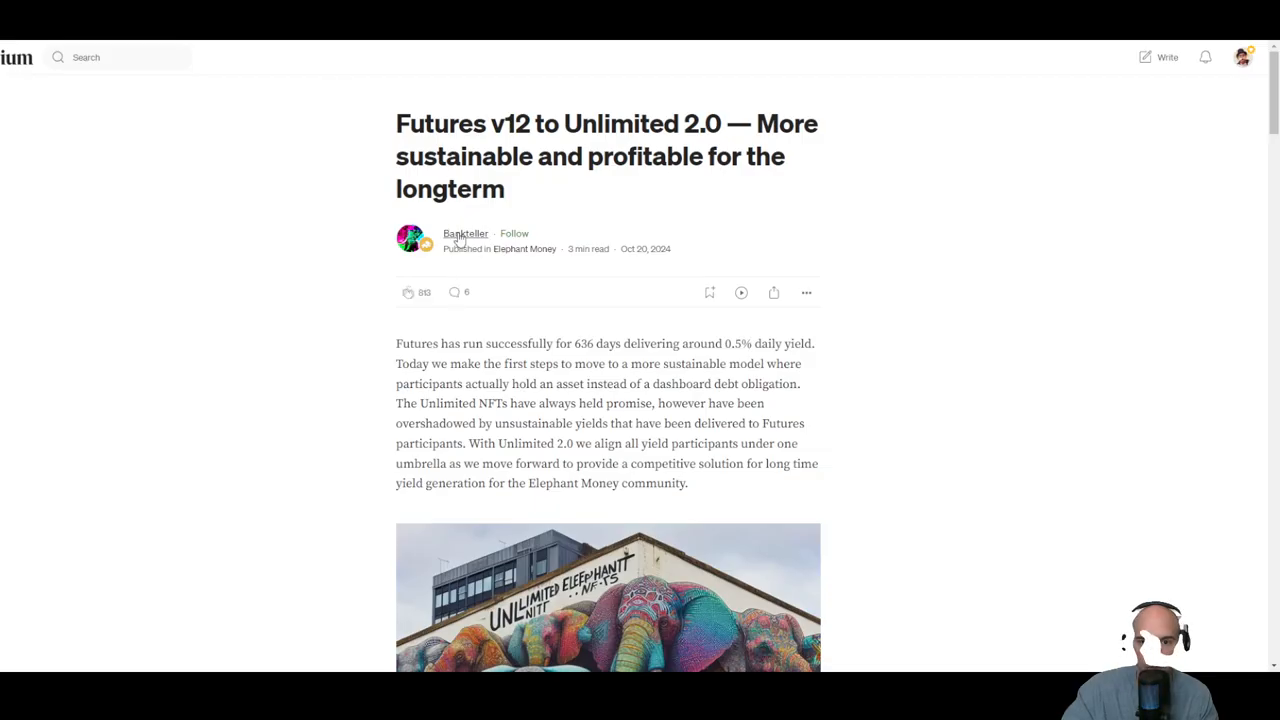
{"action": "left_click", "coordinate": [464, 232]}
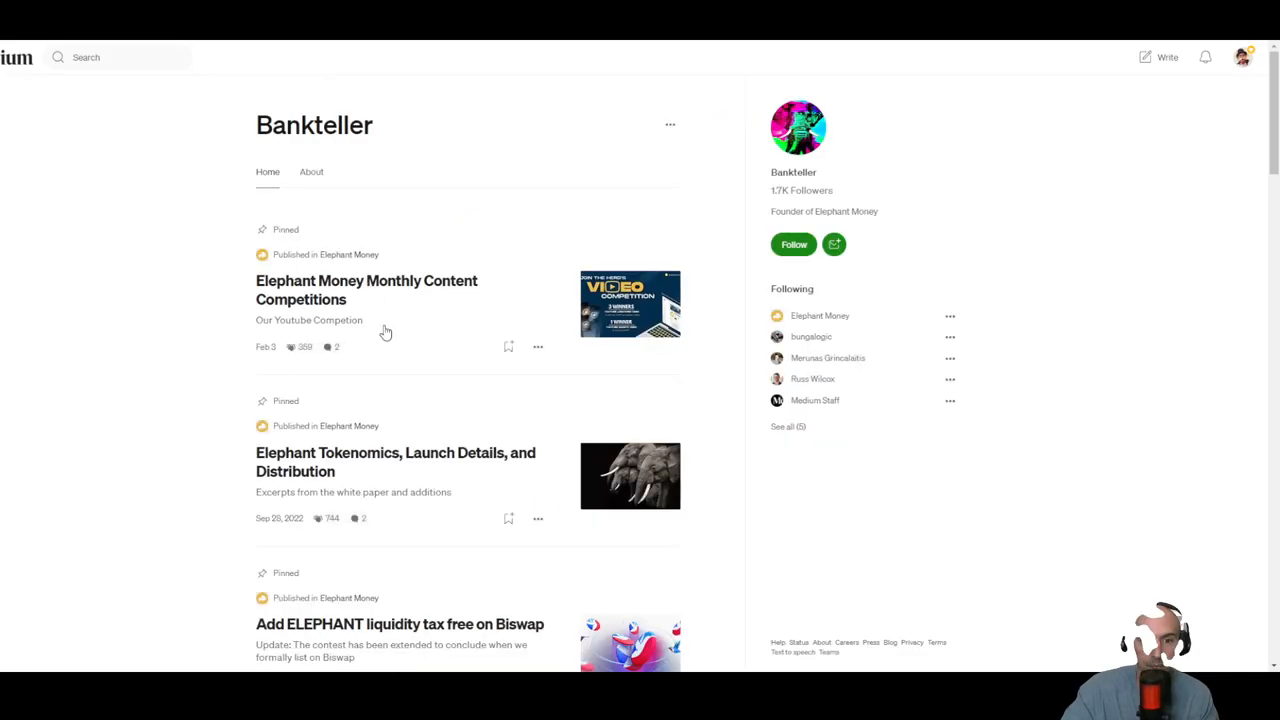
{"action": "scroll", "scroll_direction": "down", "scroll_amount": 3}
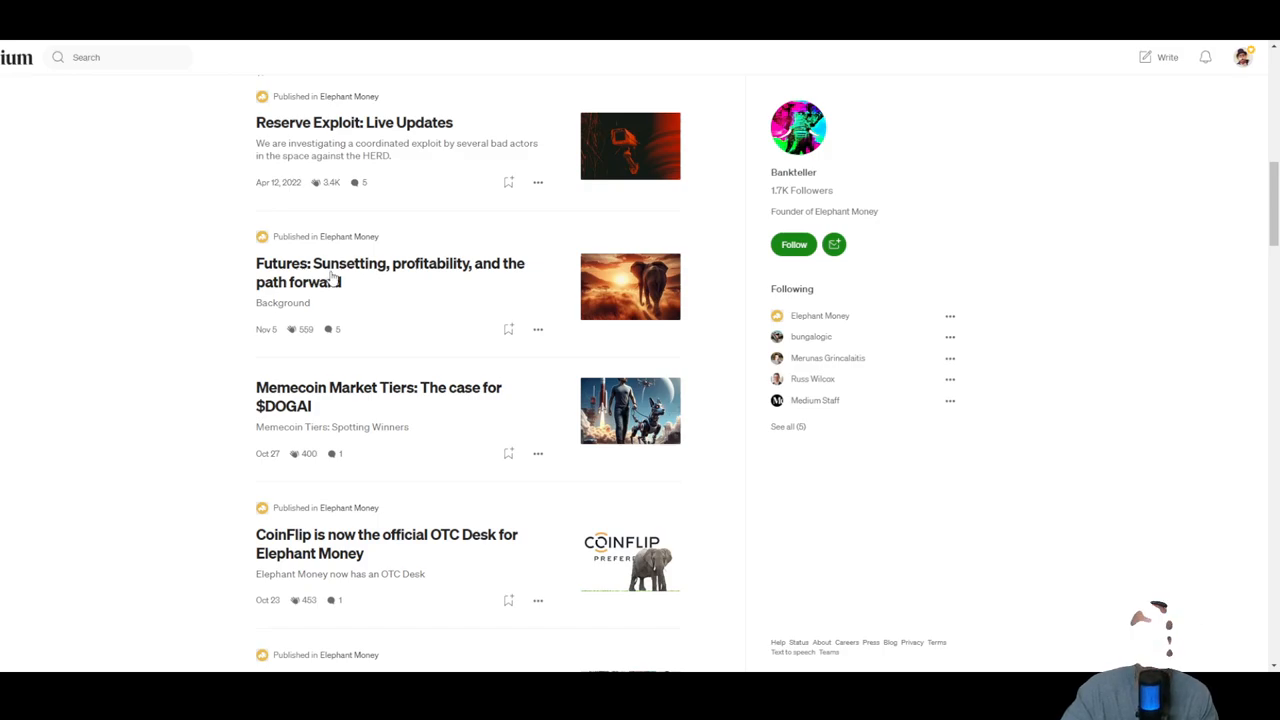
{"action": "left_click", "coordinate": [390, 272]}
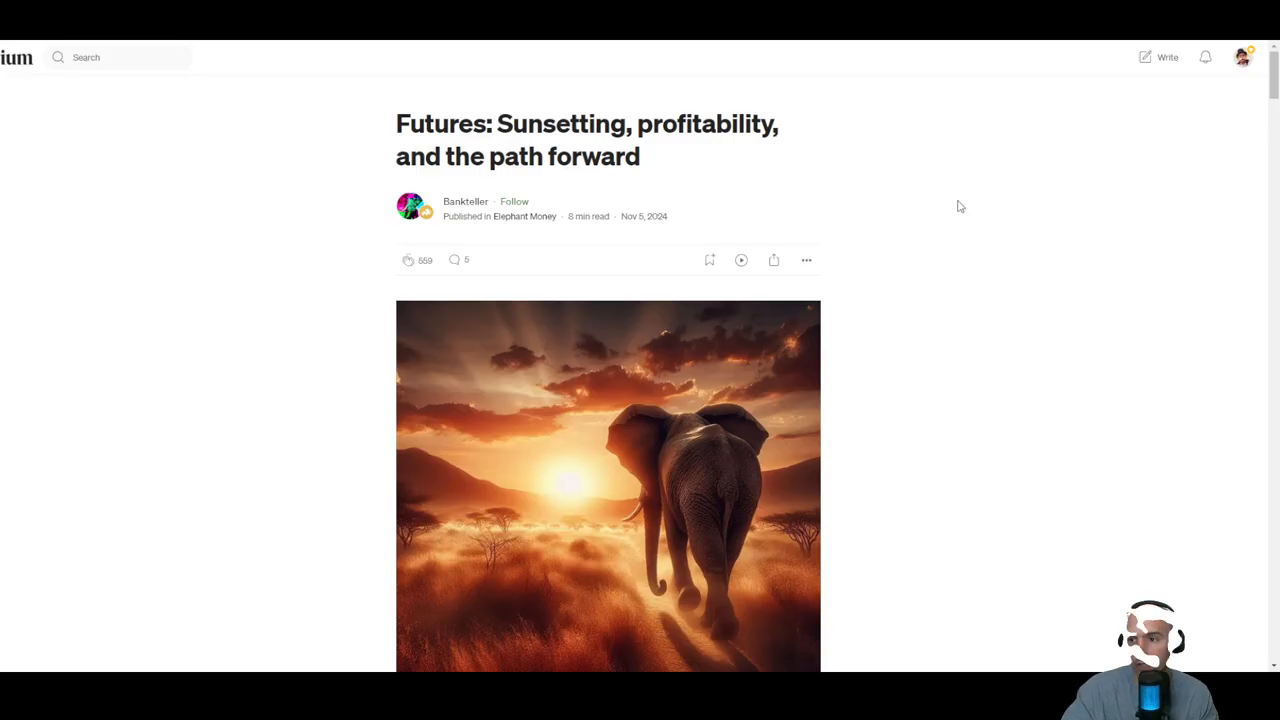
{"action": "left_click", "coordinate": [454, 260]}
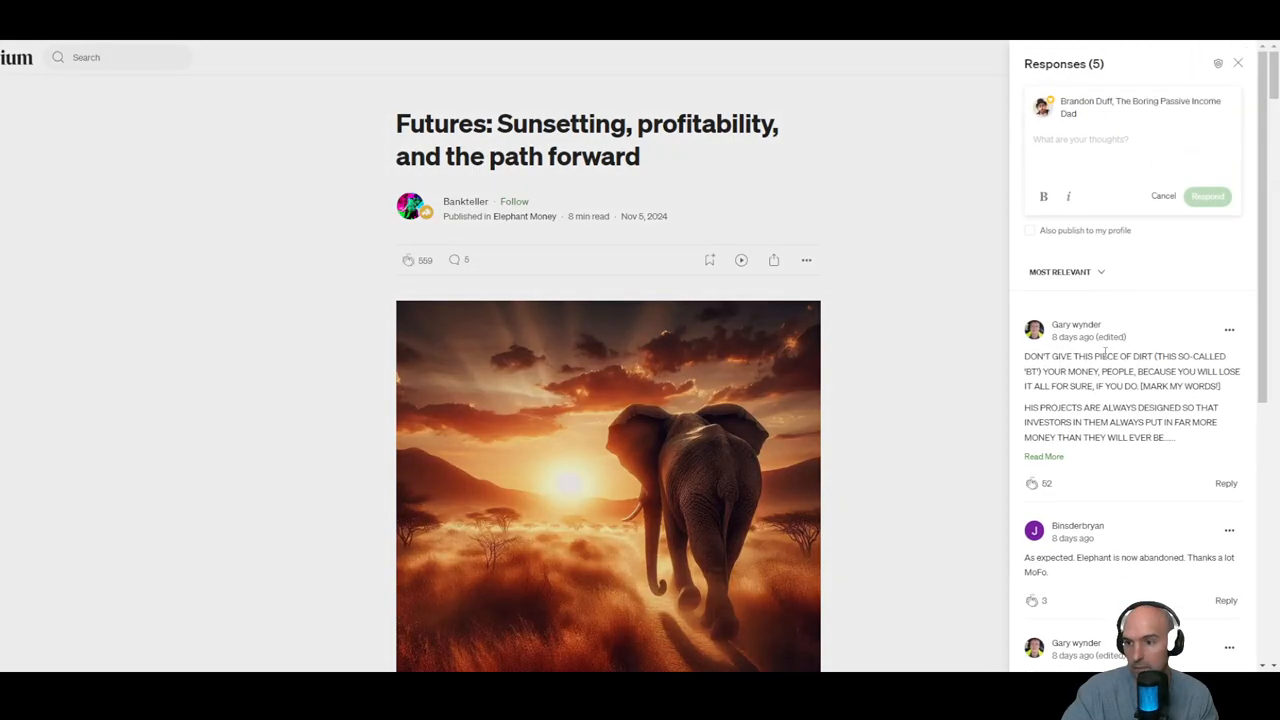
{"action": "scroll", "scroll_direction": "down", "scroll_amount": 3}
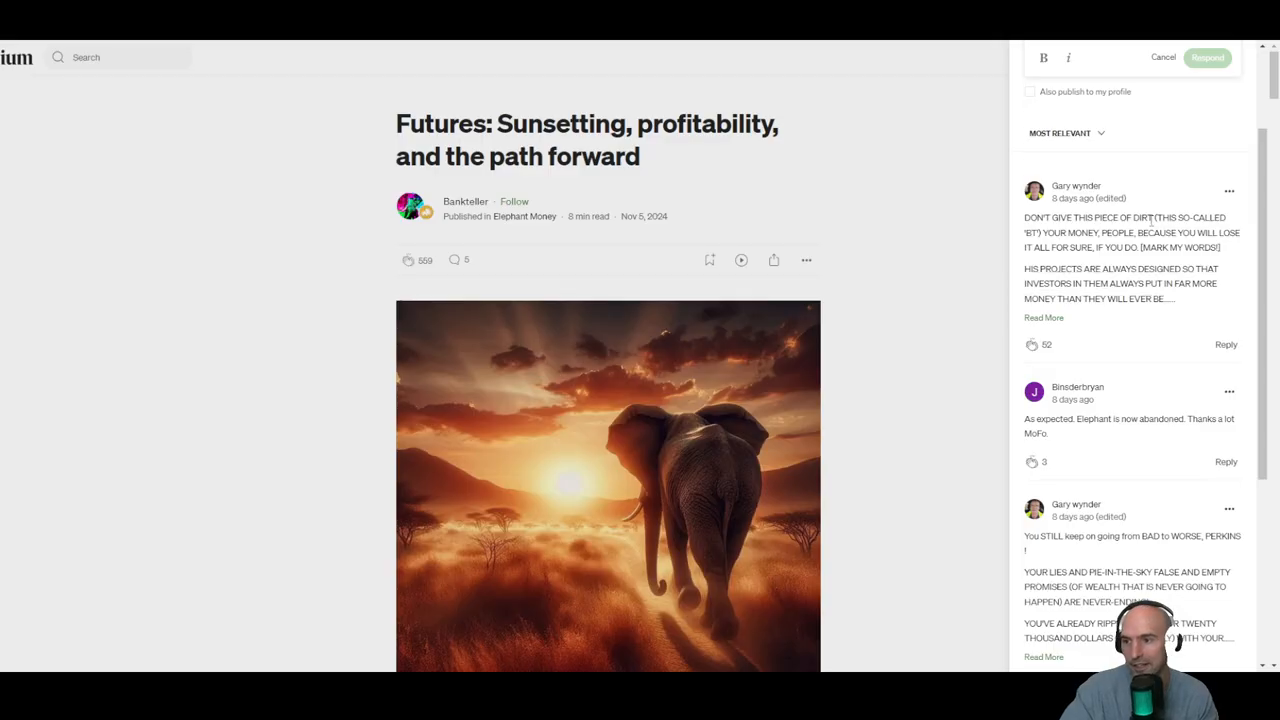
{"action": "scroll", "scroll_direction": "down", "scroll_amount": 3}
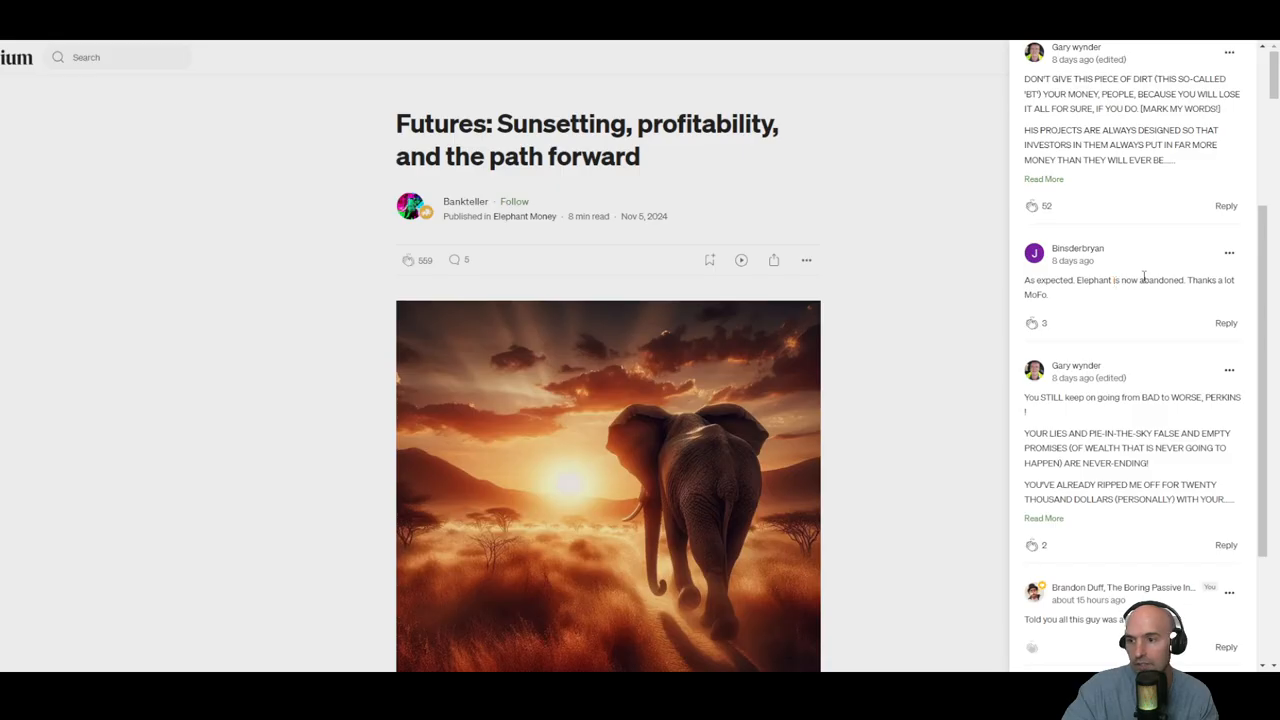
{"action": "scroll", "scroll_direction": "down", "scroll_amount": 3}
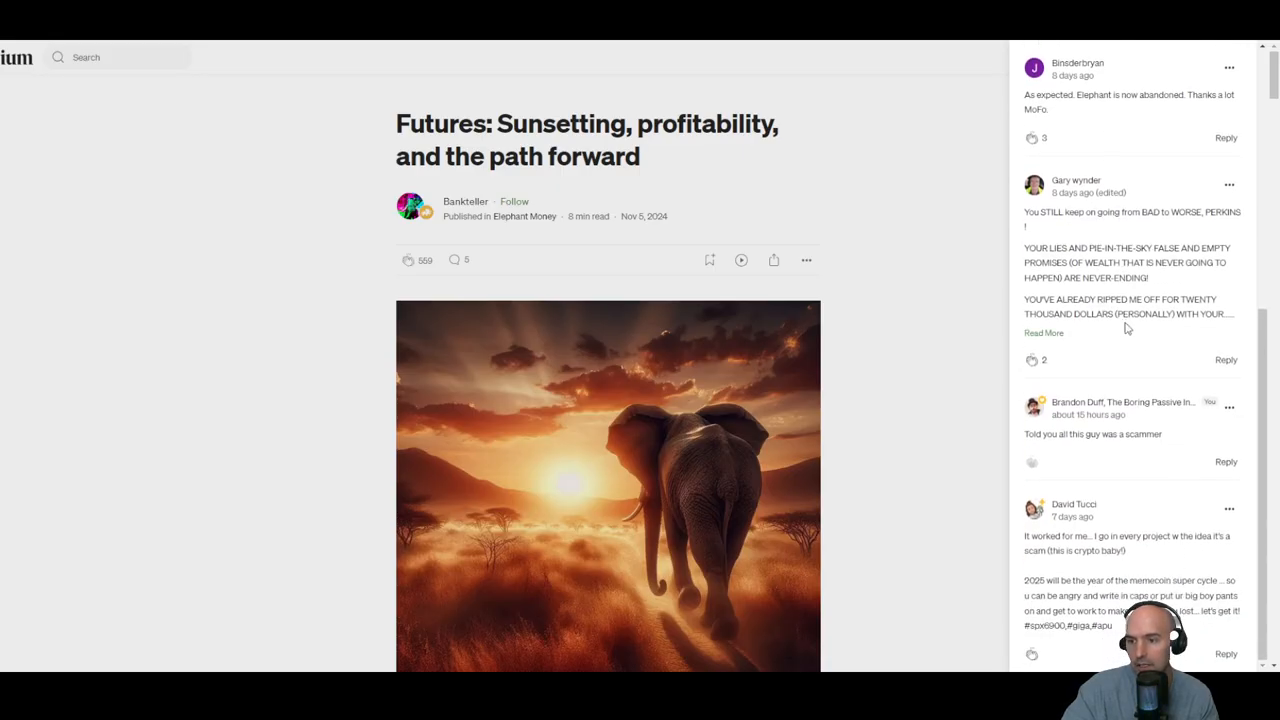
{"action": "mouse_move", "coordinate": [1168, 524]}
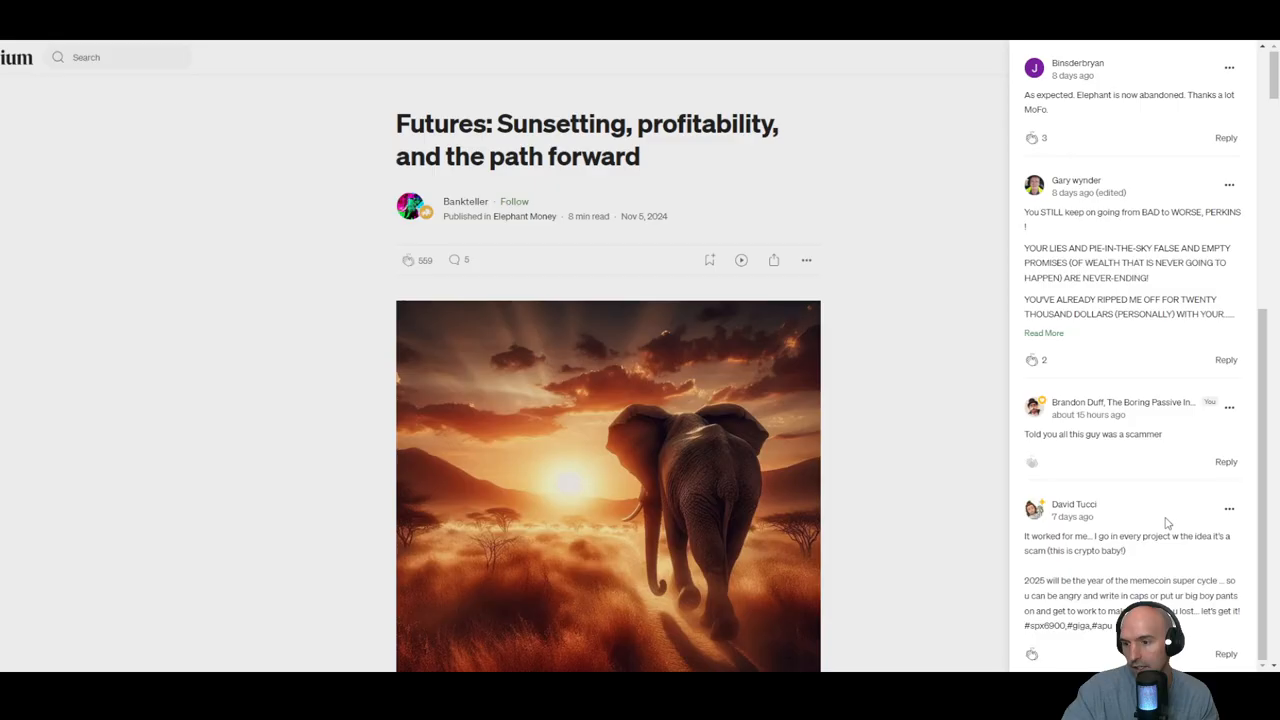
{"action": "mouse_move", "coordinate": [938, 332]}
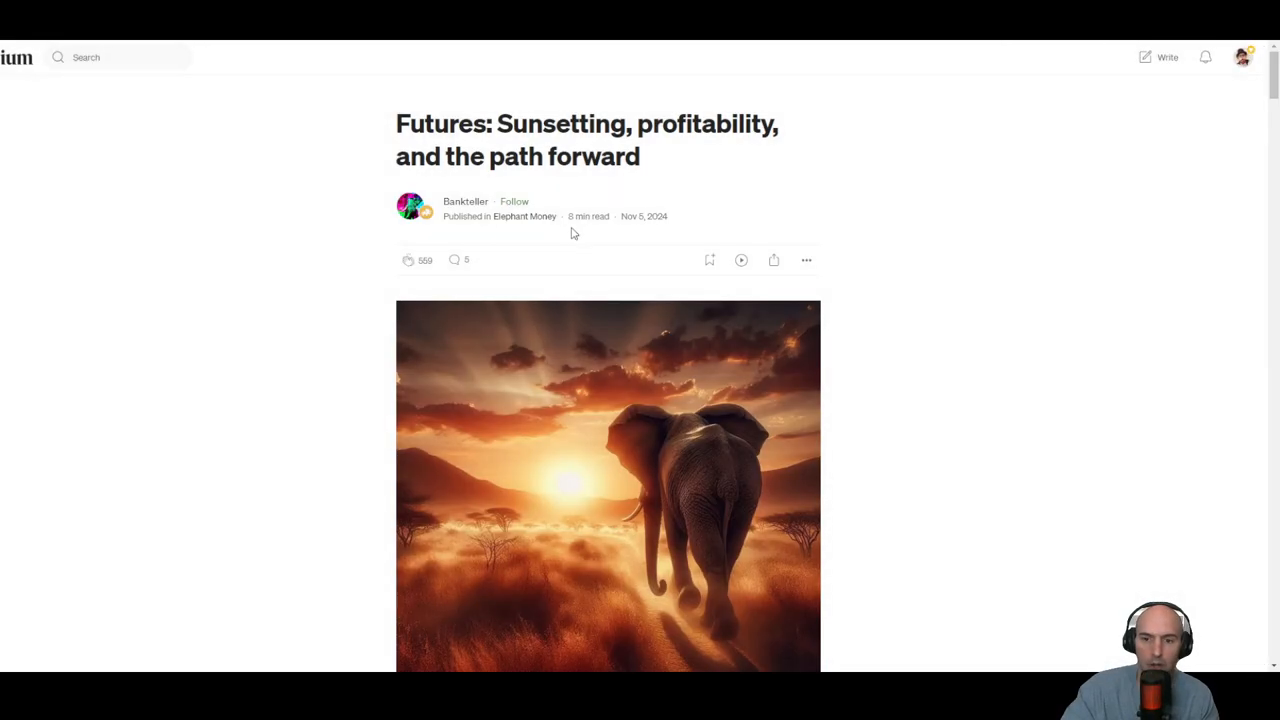
{"action": "scroll", "scroll_direction": "down", "scroll_amount": 3}
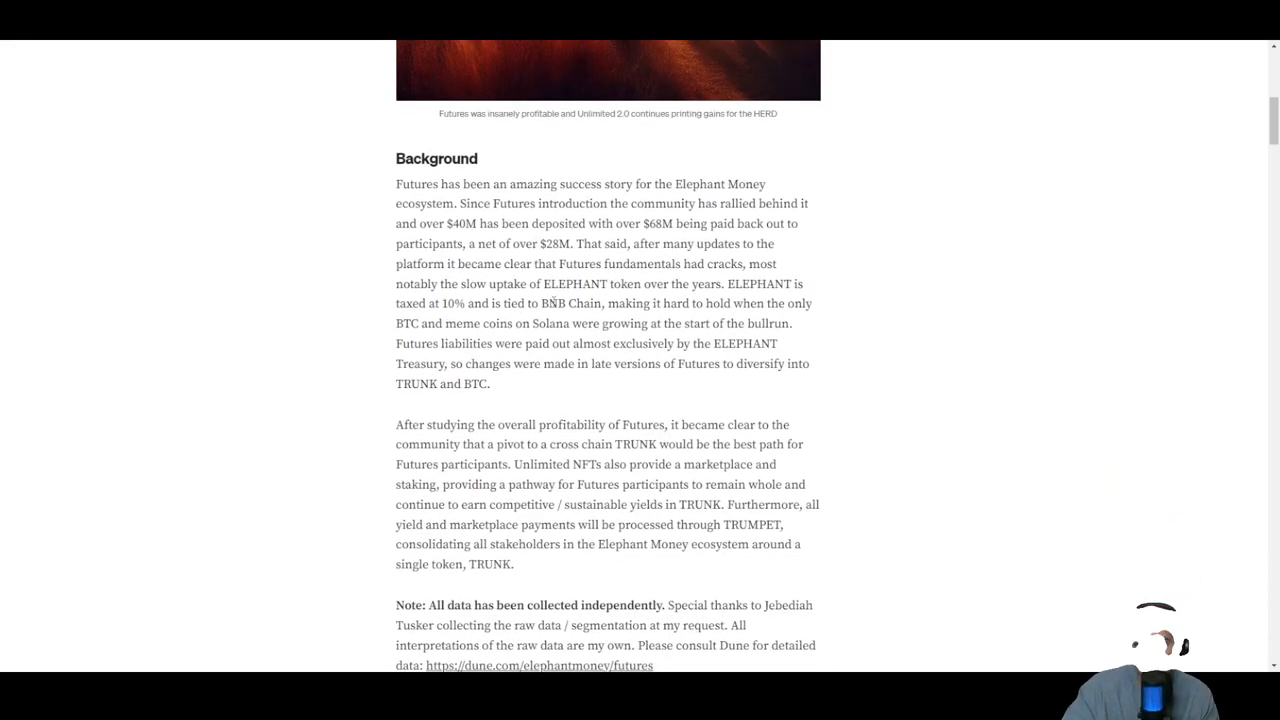
{"action": "scroll", "scroll_direction": "down", "scroll_amount": 3}
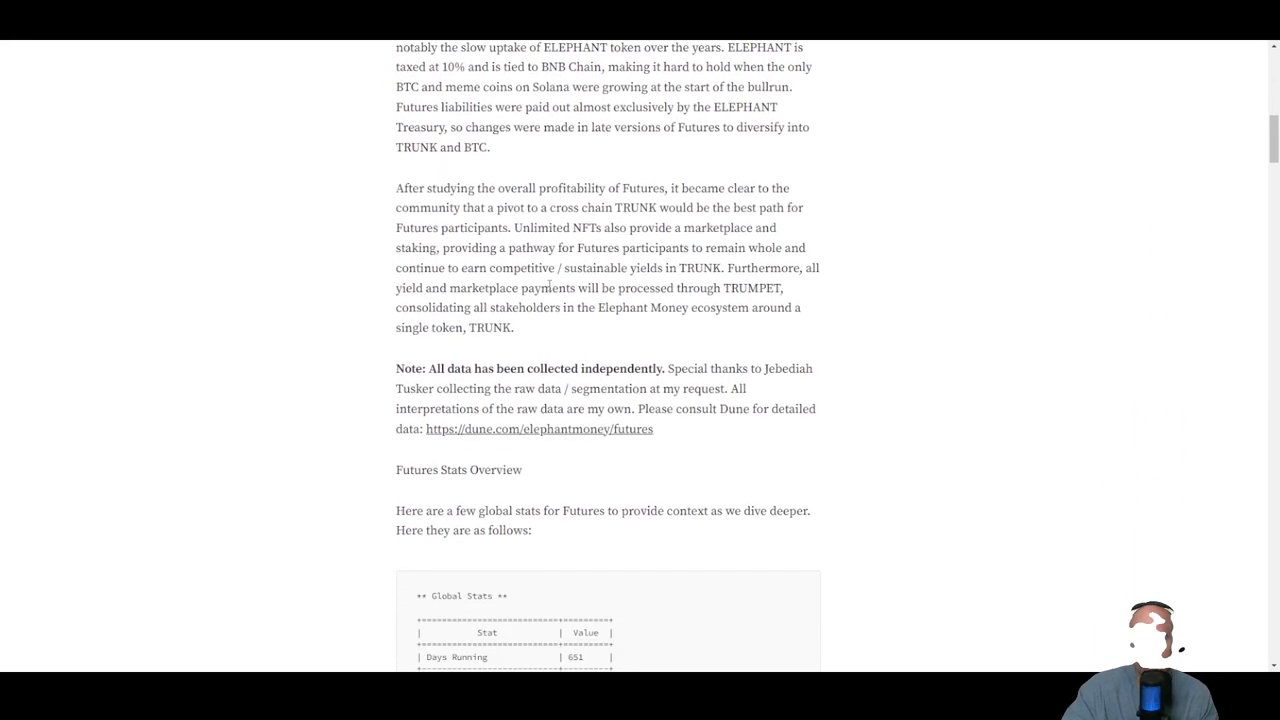
{"action": "scroll", "scroll_direction": "down", "scroll_amount": 3}
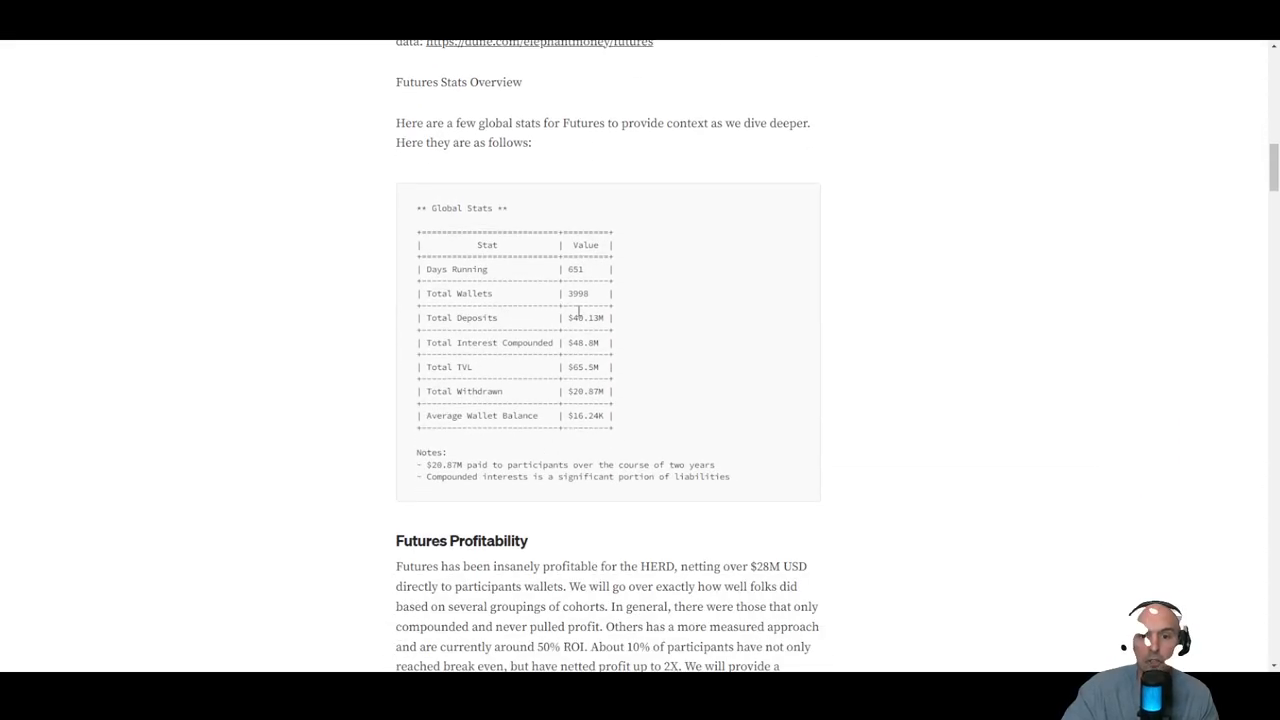
{"action": "scroll", "scroll_direction": "down", "scroll_amount": 3}
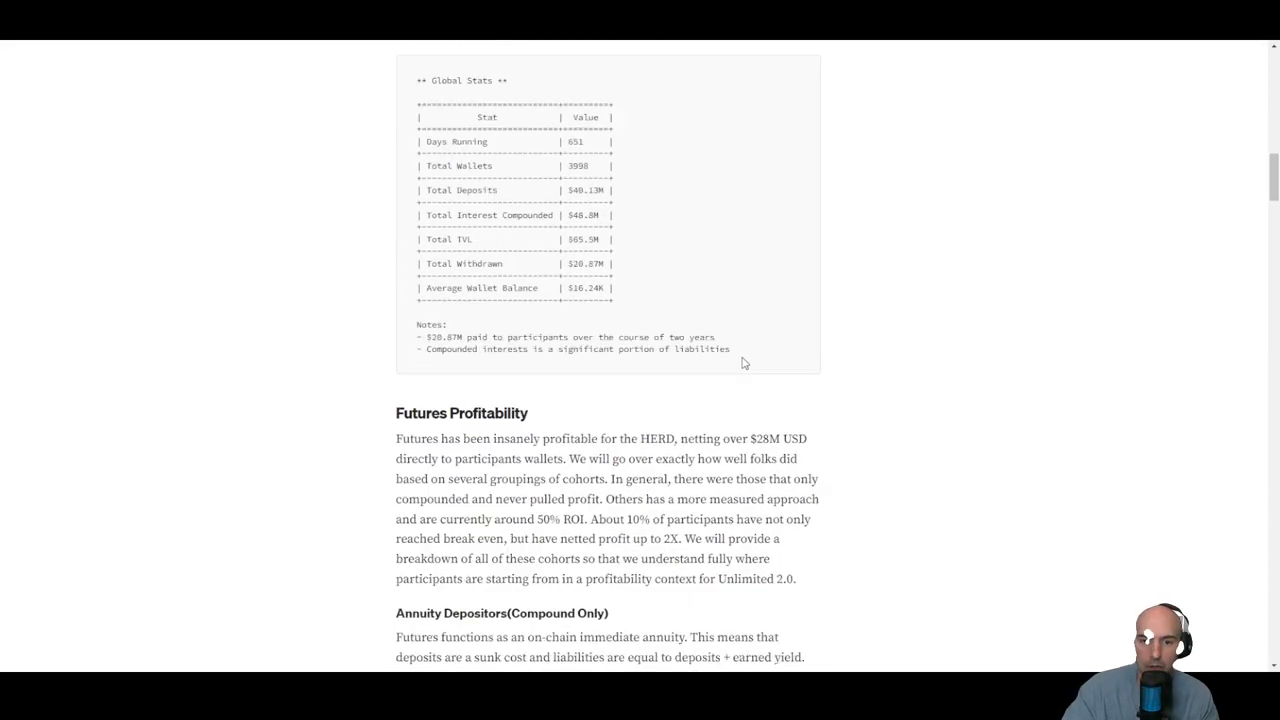
{"action": "scroll", "scroll_direction": "down", "scroll_amount": 3}
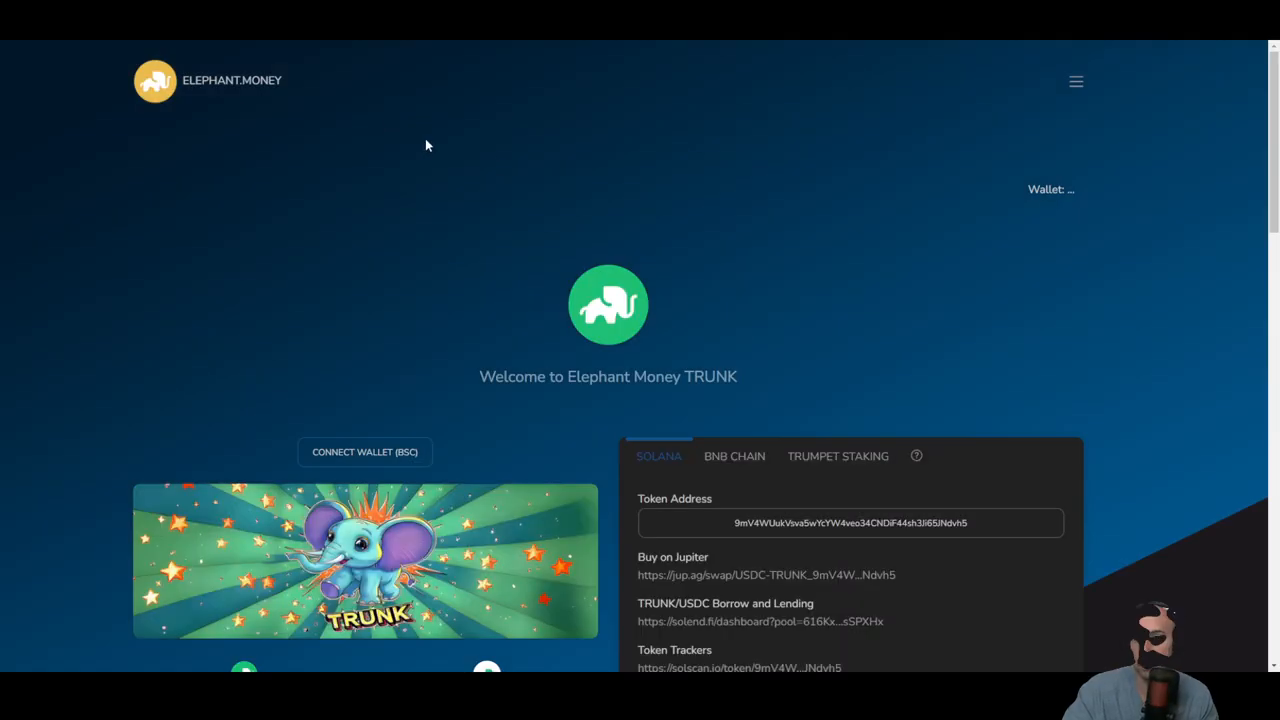
Step: Connect a BSC wallet to the Elephant Money site and pick an entry from its navigation menu
{"action": "left_click", "coordinate": [364, 452]}
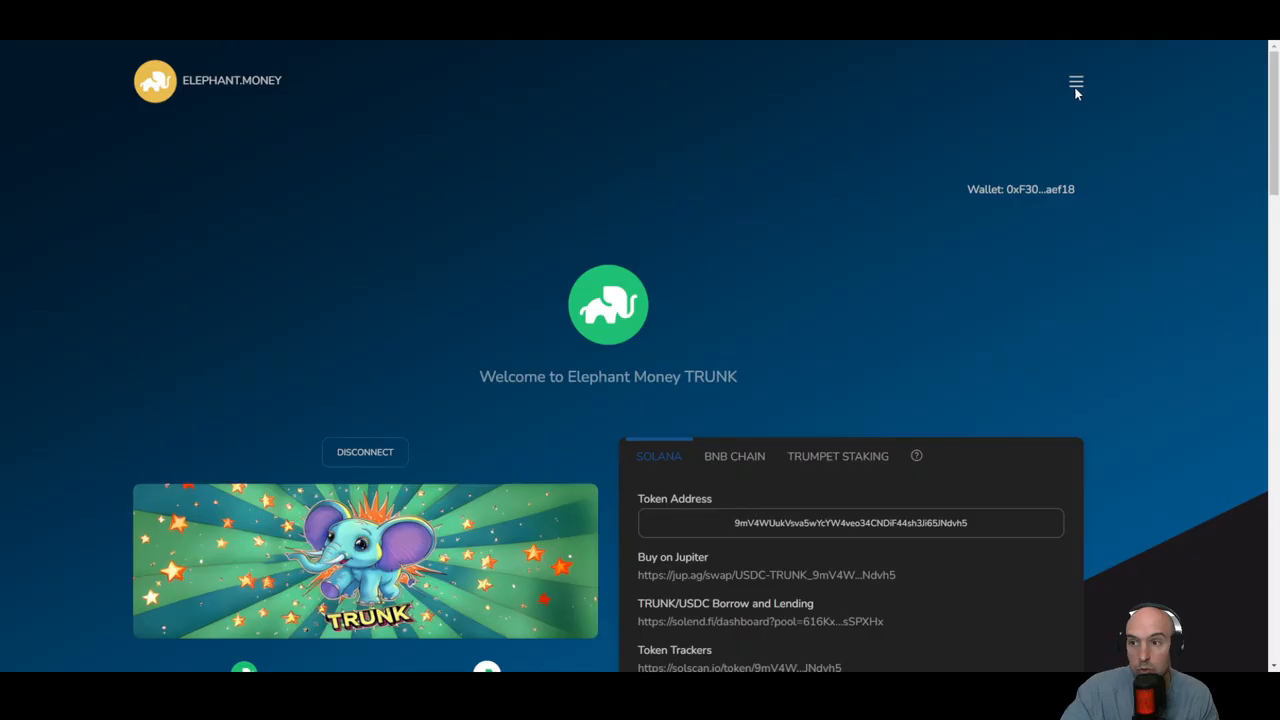
{"action": "left_click", "coordinate": [1076, 82]}
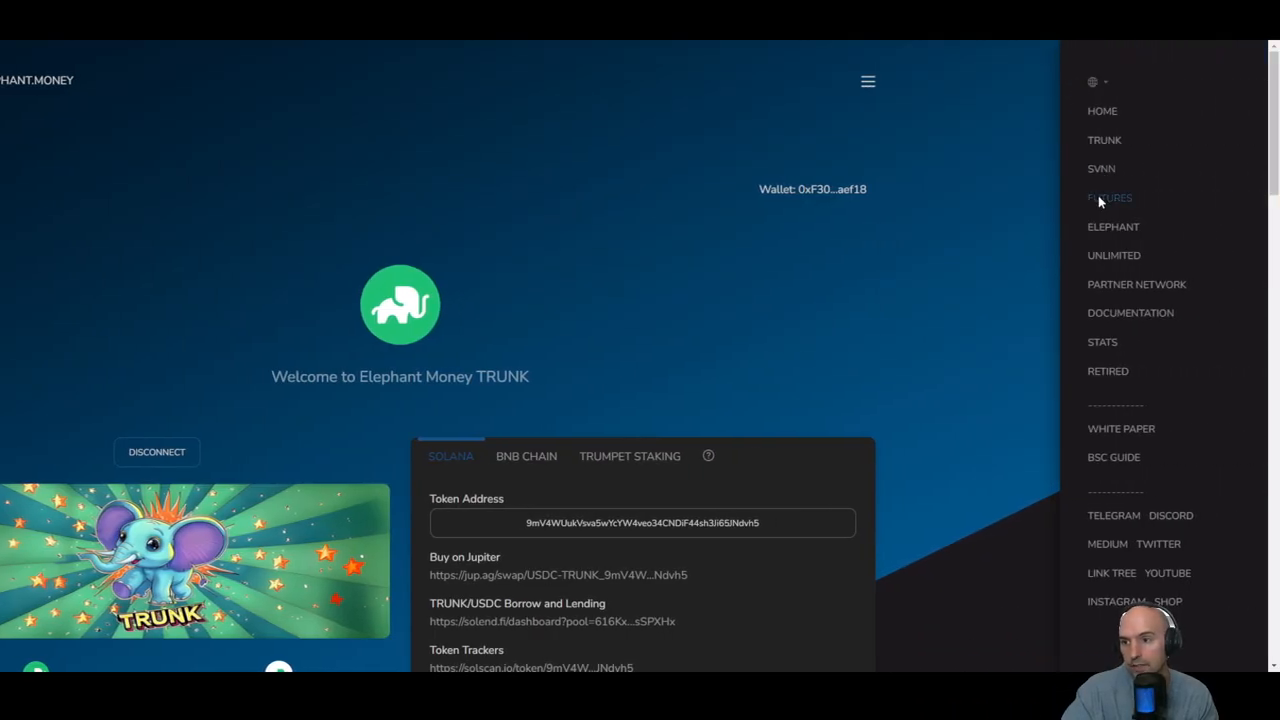
{"action": "left_click", "coordinate": [1108, 198]}
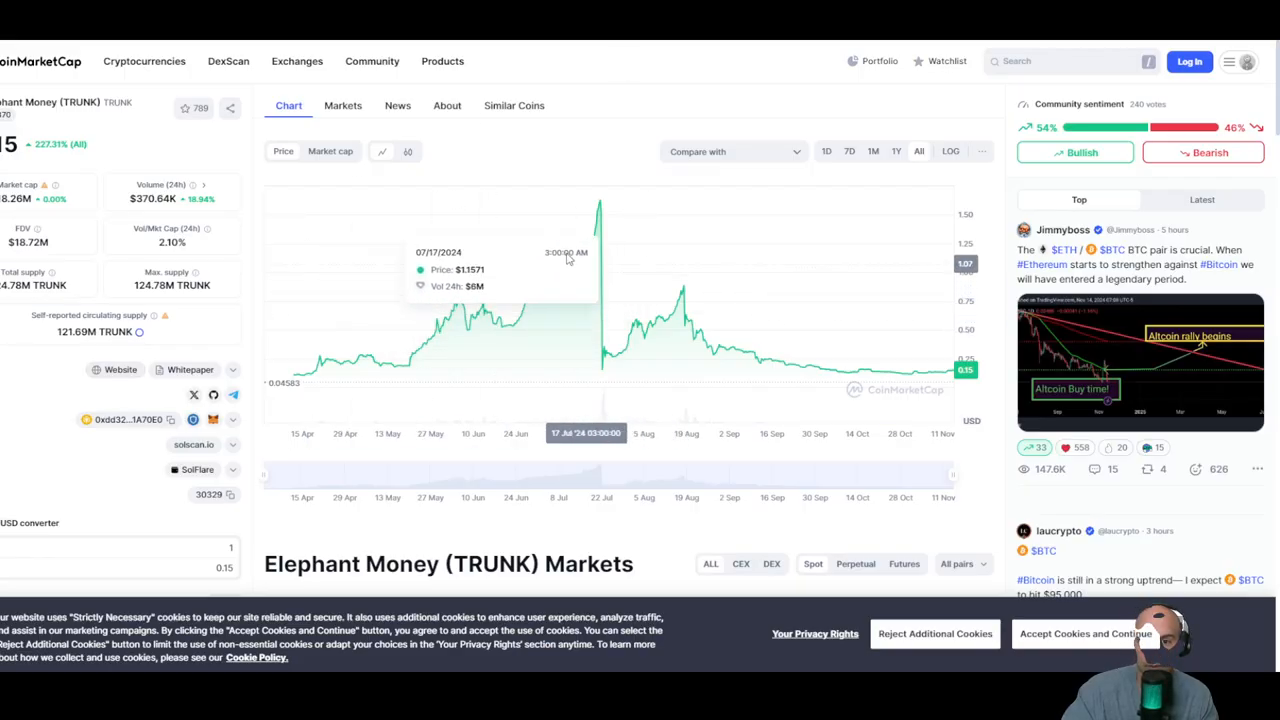
{"action": "mouse_move", "coordinate": [440, 284]}
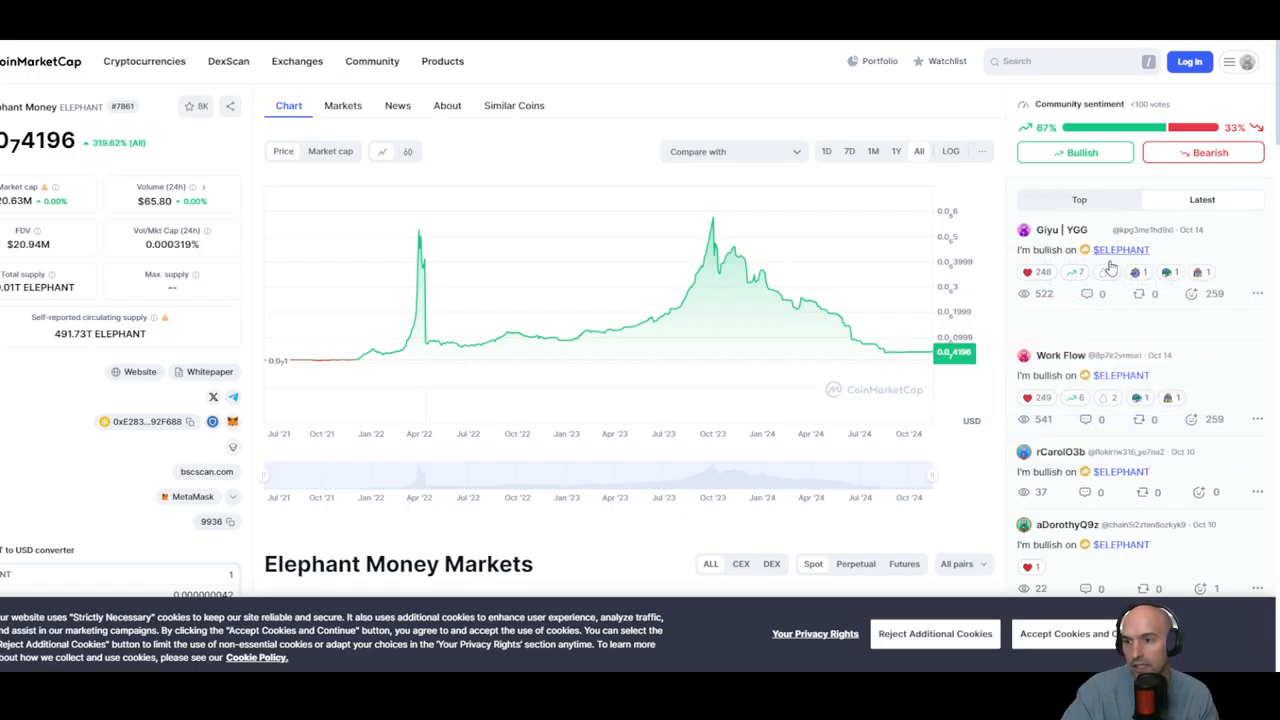
Step: Scroll the ELEPHANT and TRUNK community feeds and list the Latest posts about TRUNK
{"action": "scroll", "scroll_direction": "down", "scroll_amount": 3}
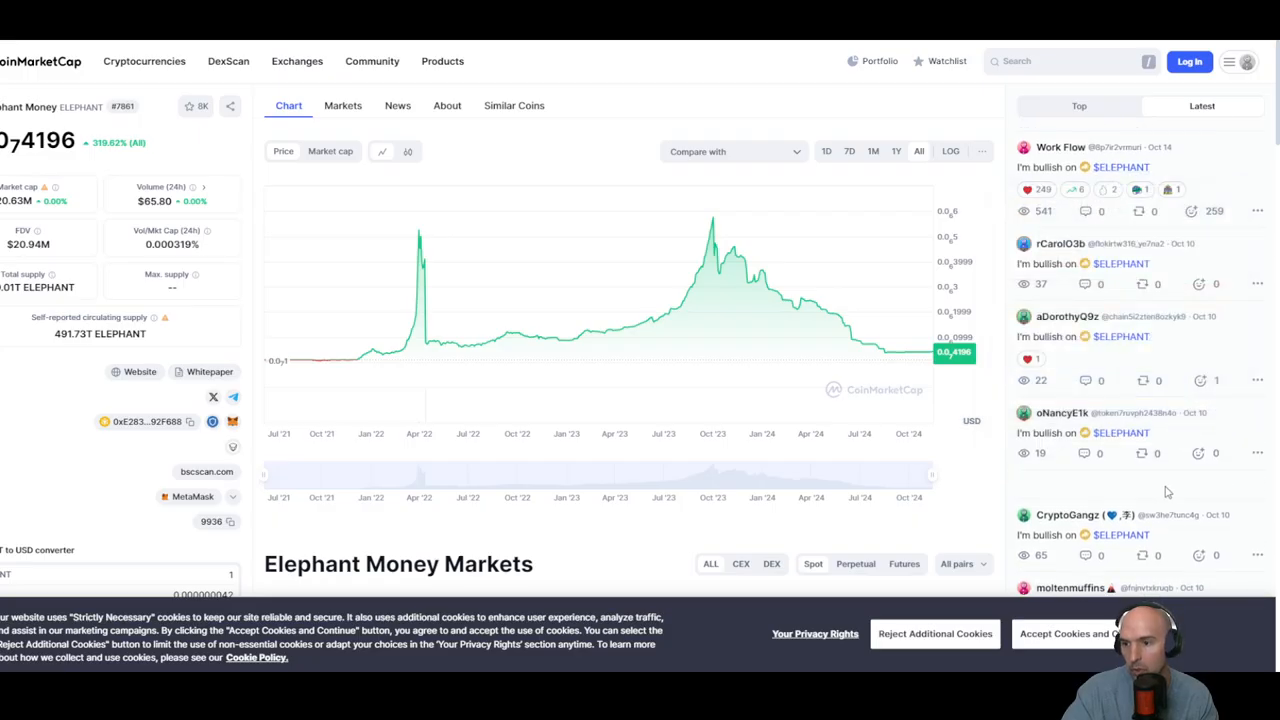
{"action": "scroll", "scroll_direction": "down", "scroll_amount": 3}
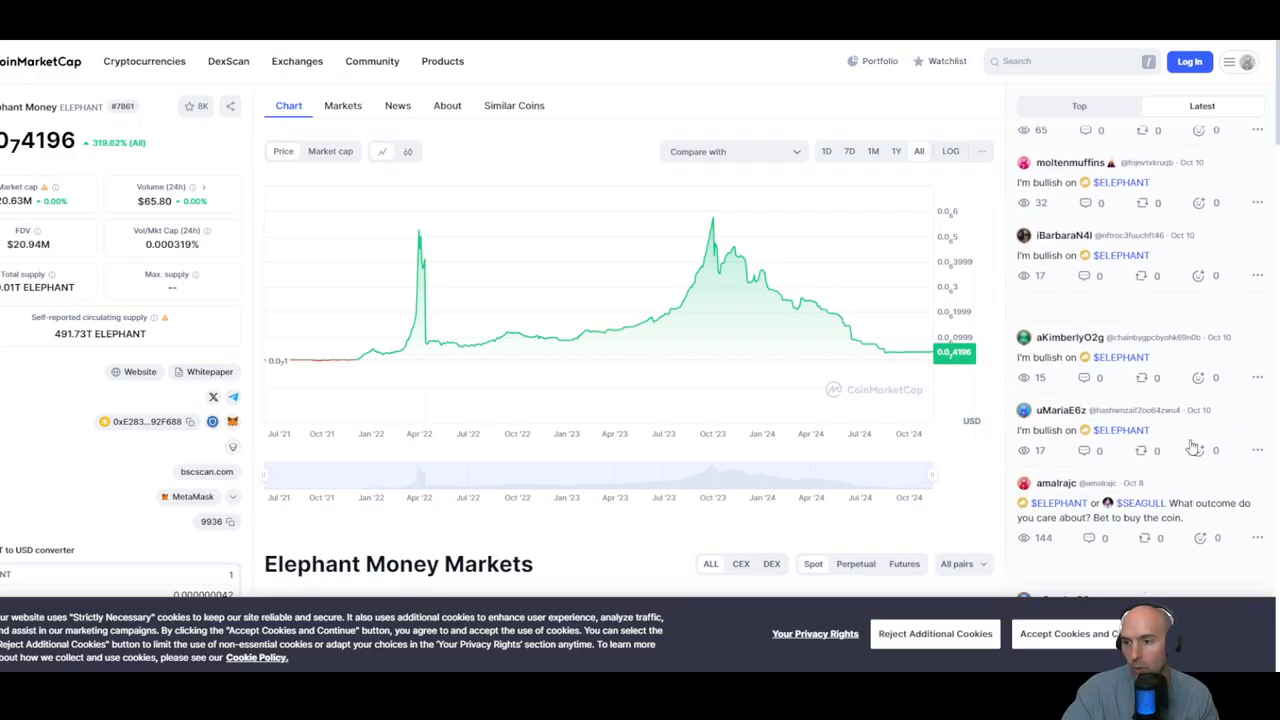
{"action": "scroll", "scroll_direction": "down", "scroll_amount": 3}
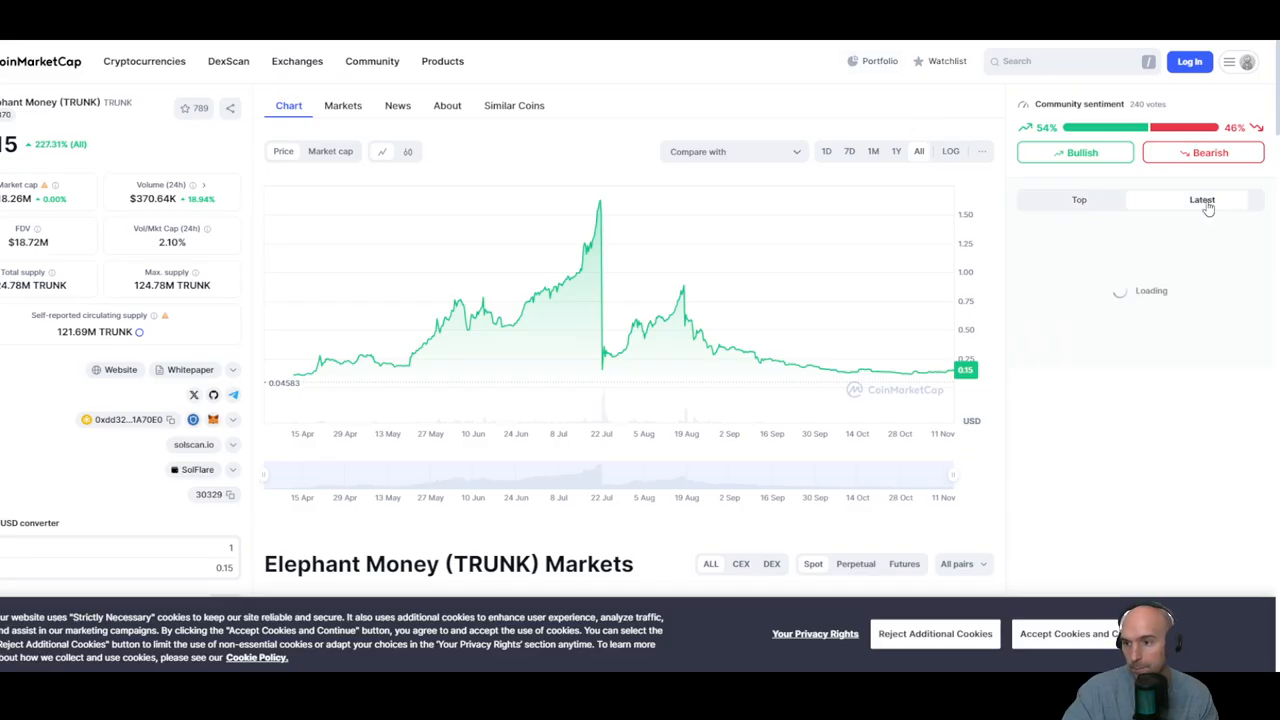
{"action": "left_click", "coordinate": [1202, 200]}
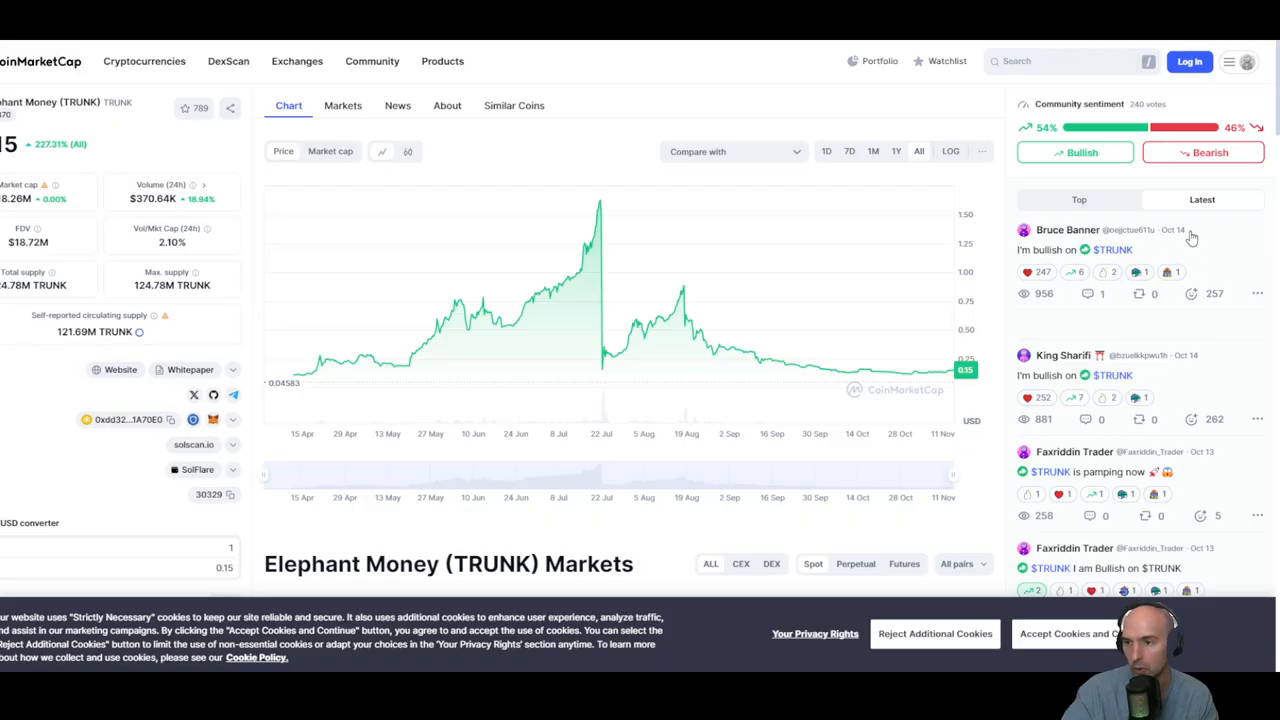
{"action": "scroll", "scroll_direction": "down", "scroll_amount": 3}
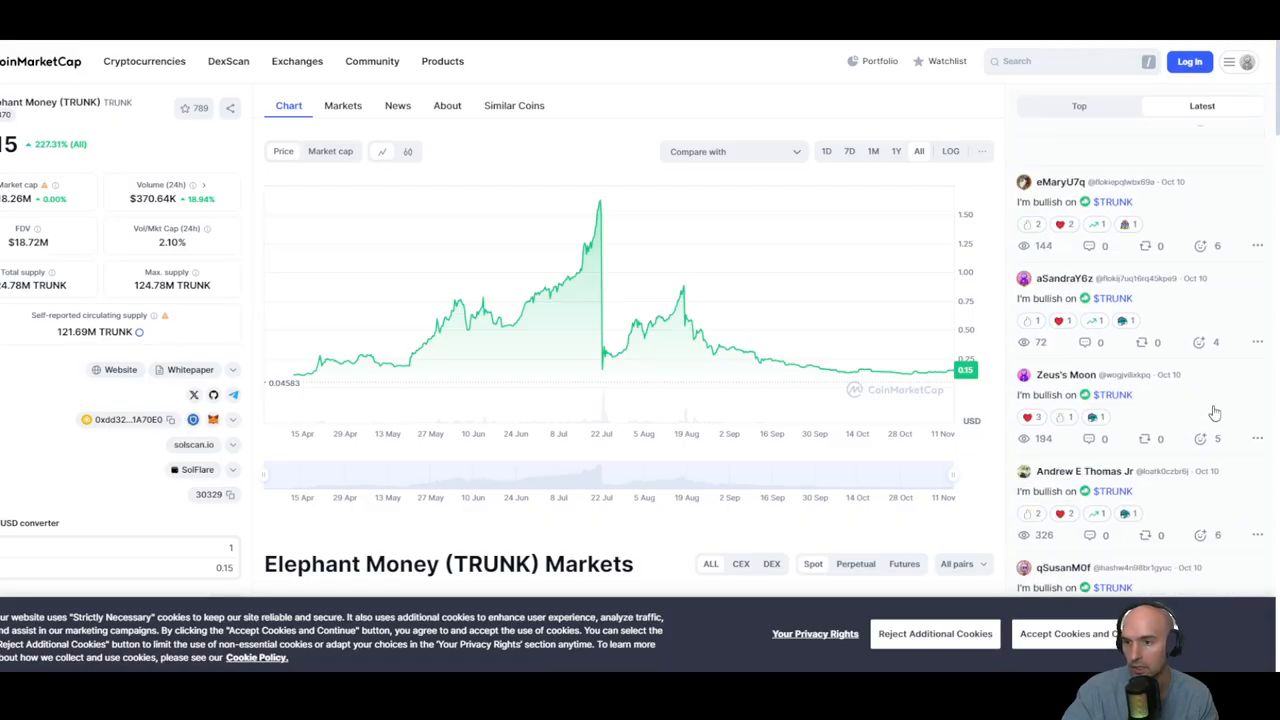